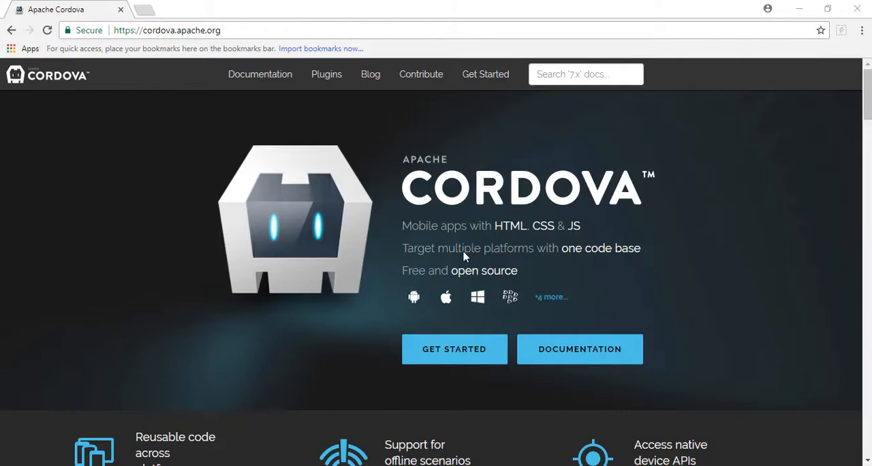
- Scroll through the Cordova homepage to review its setup instructions
scroll(down, 3)
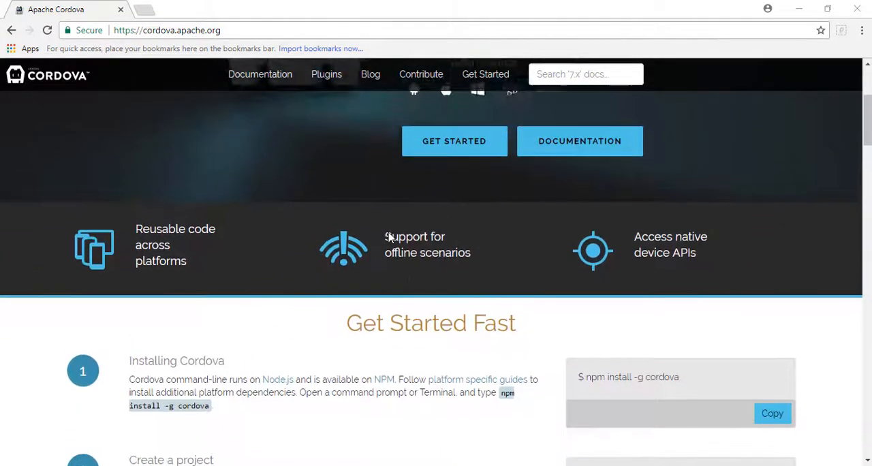
scroll(up, 3)
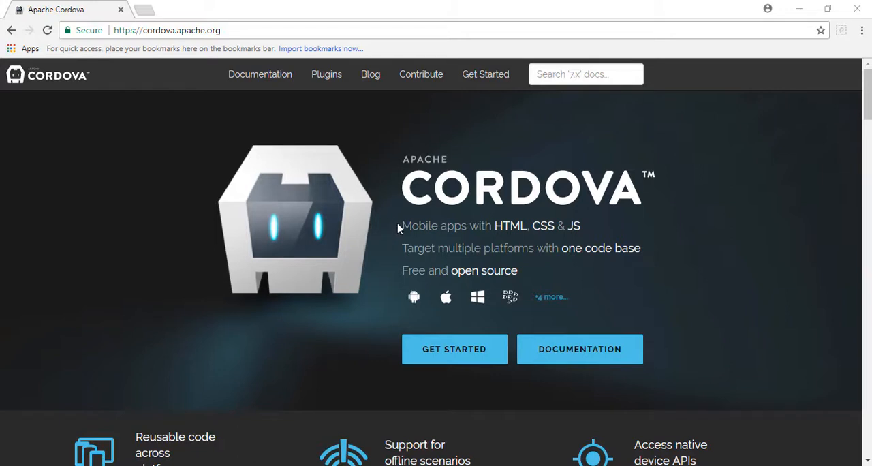
mouse_move(521, 240)
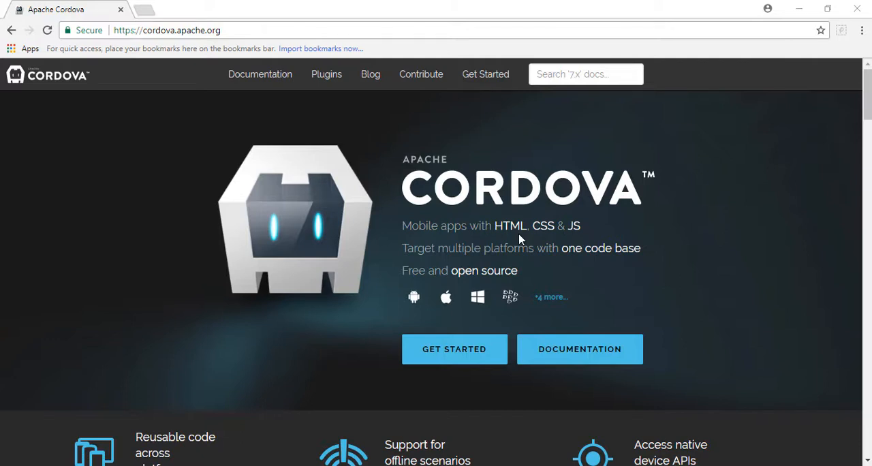
mouse_move(406, 302)
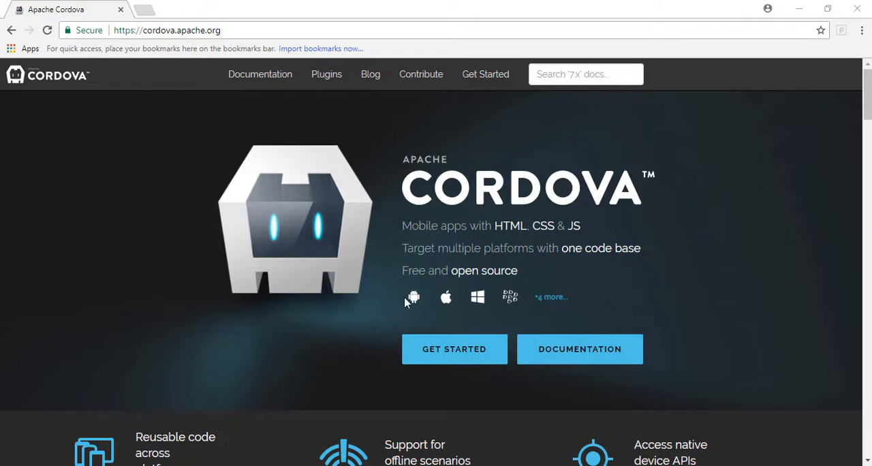
mouse_move(503, 297)
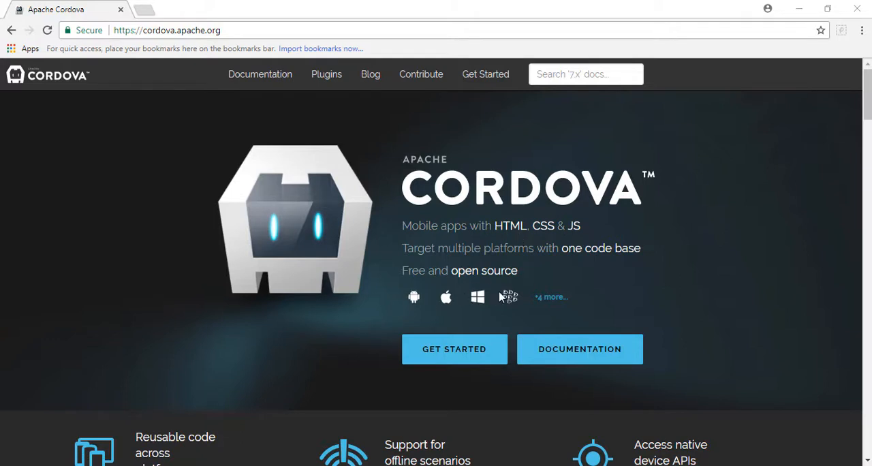
scroll(down, 3)
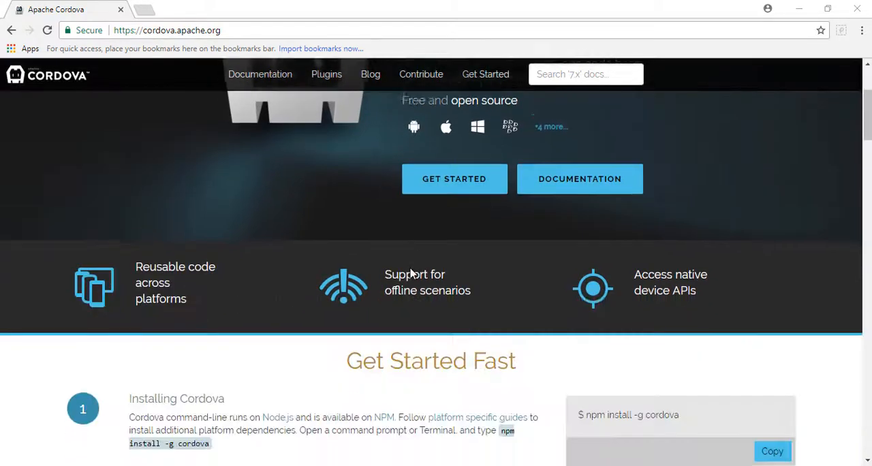
scroll(down, 3)
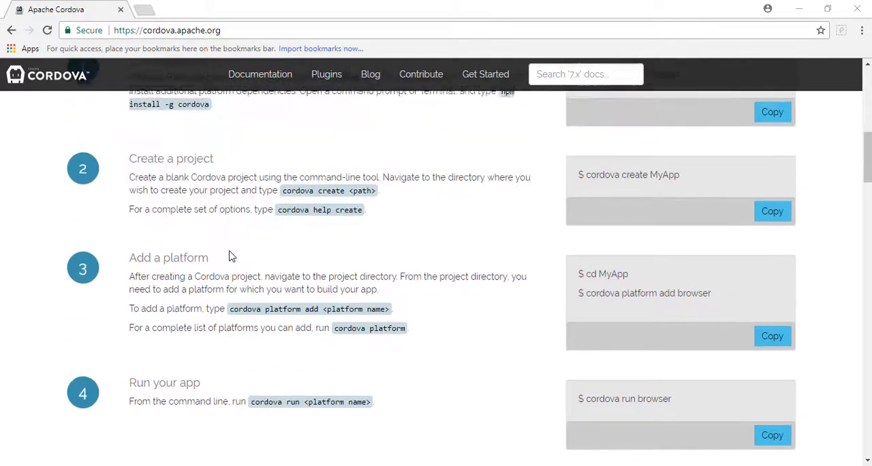
scroll(down, 3)
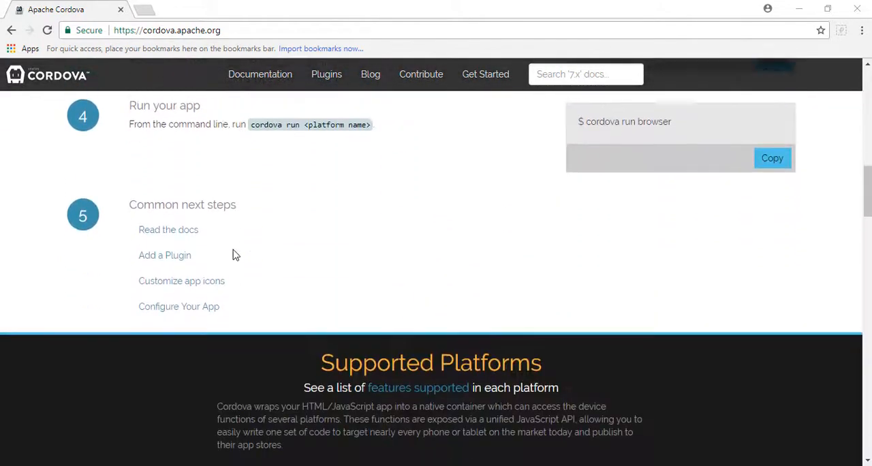
scroll(down, 3)
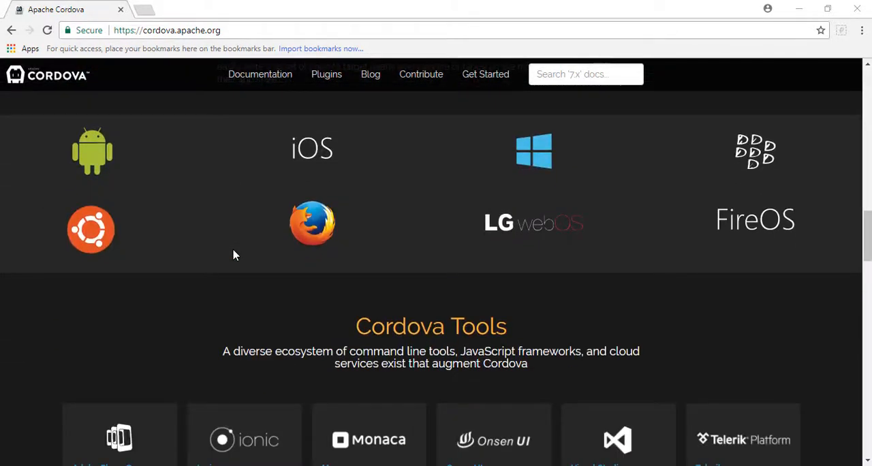
scroll(down, 3)
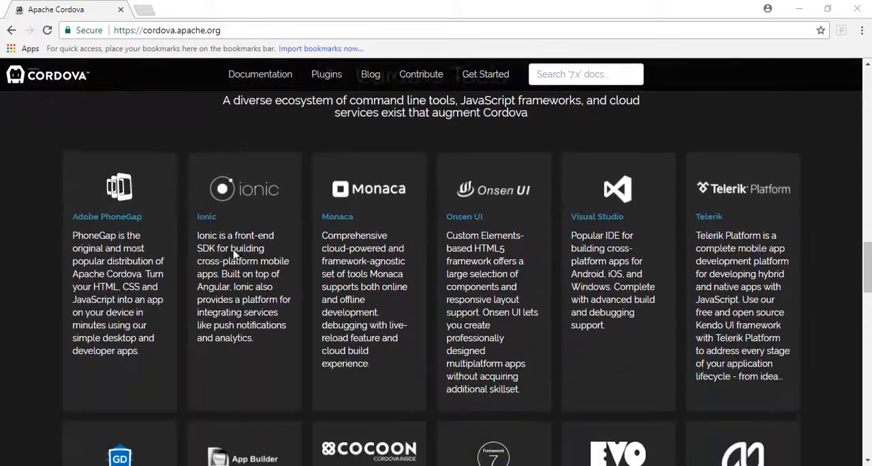
scroll(down, 3)
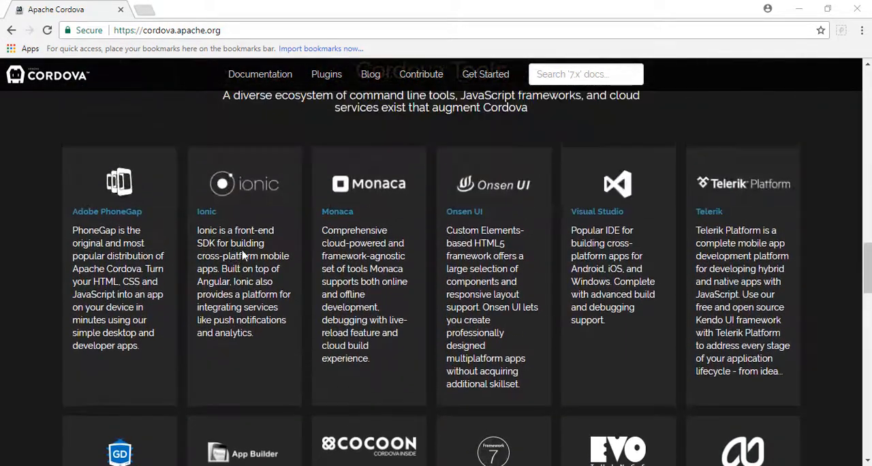
scroll(down, 3)
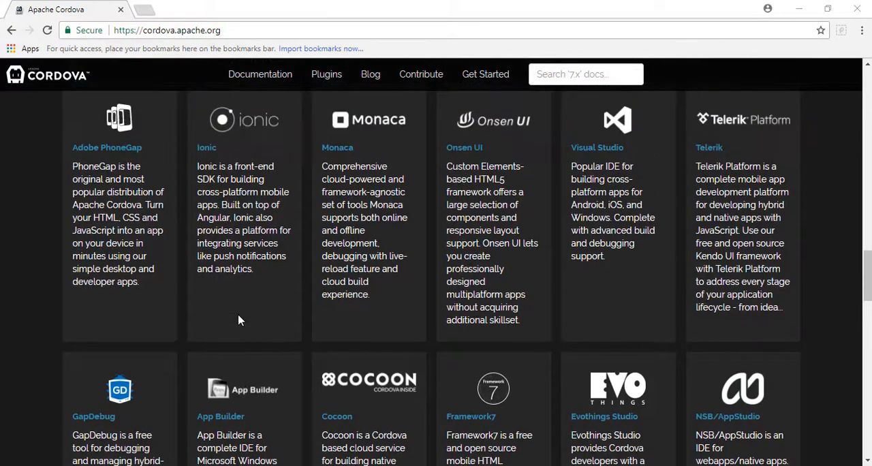
scroll(up, 3)
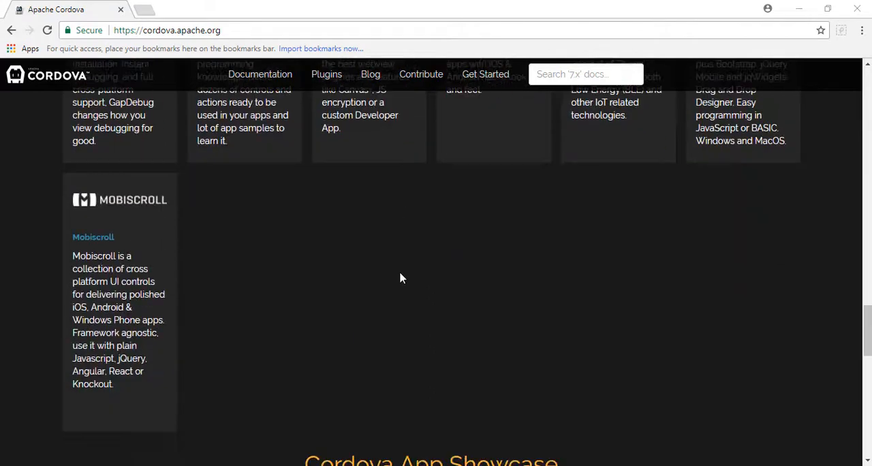
scroll(down, 3)
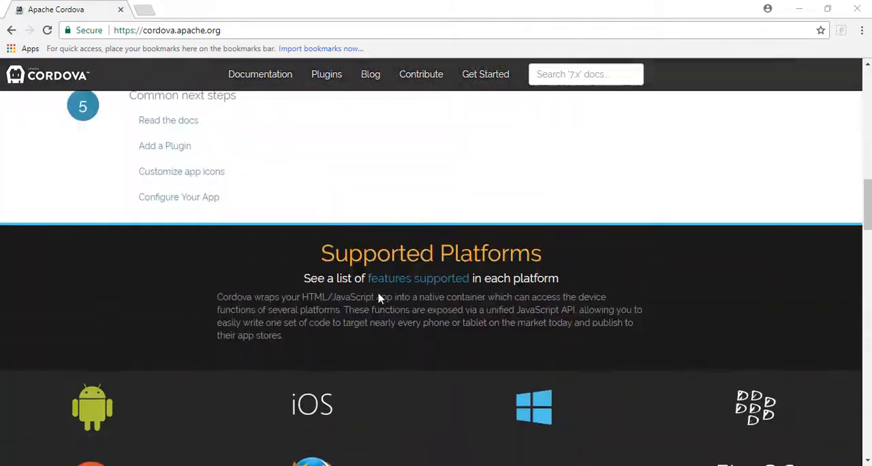
scroll(up, 3)
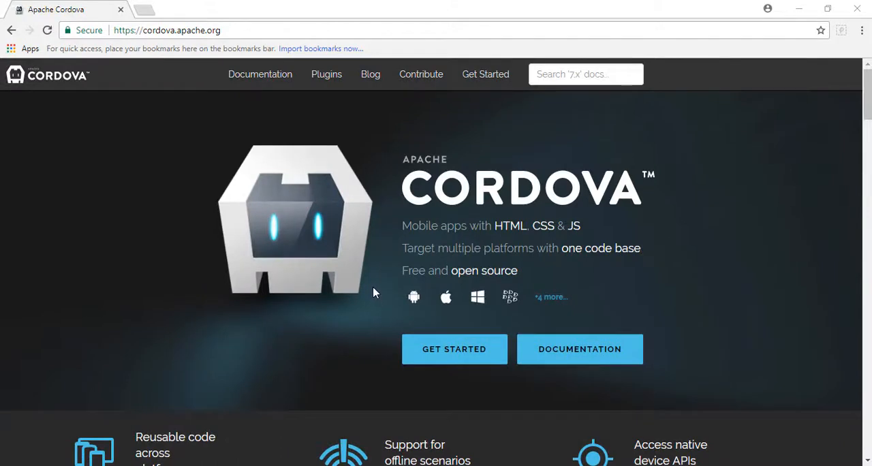
mouse_move(366, 294)
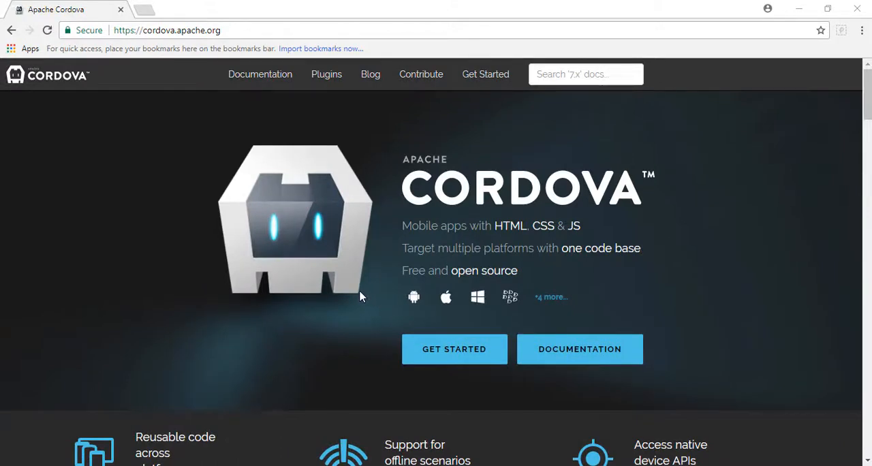
mouse_move(353, 316)
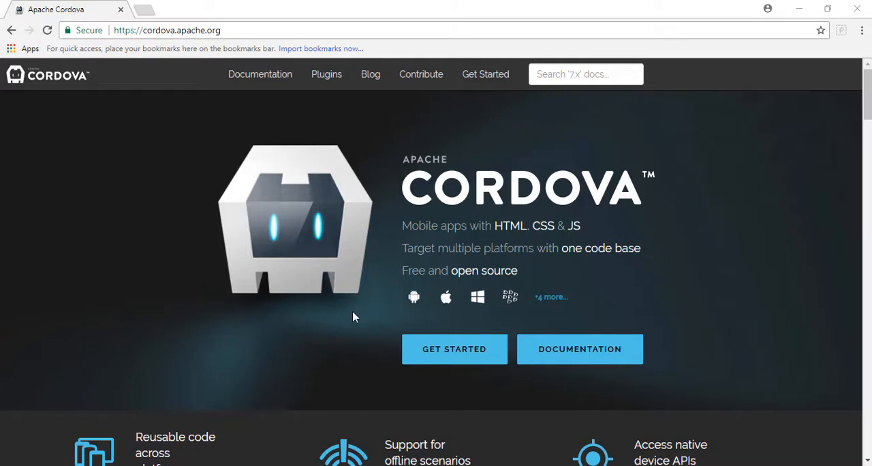
mouse_move(330, 320)
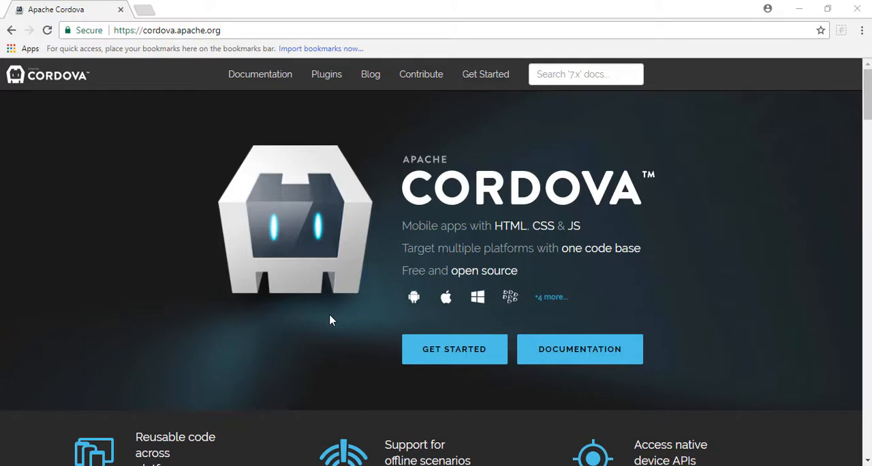
mouse_move(311, 344)
text(contr)
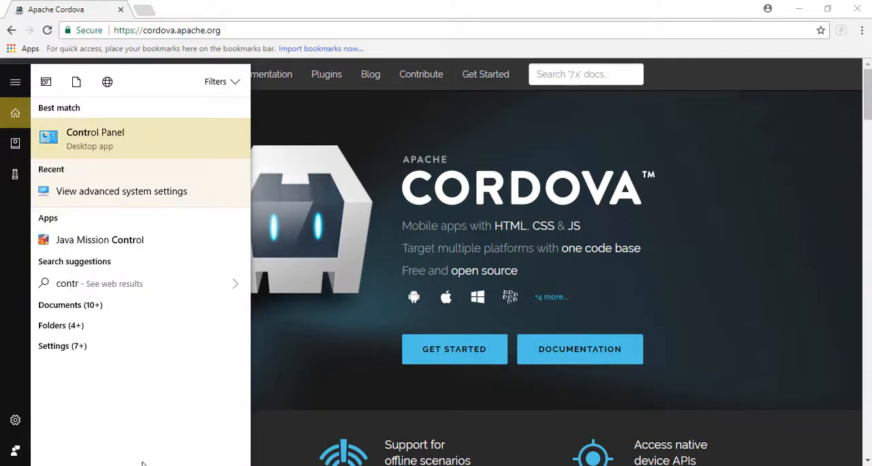
- Launch Control Panel, go to System and Security and open View advanced system settings via an 'ad' search
click(96, 139)
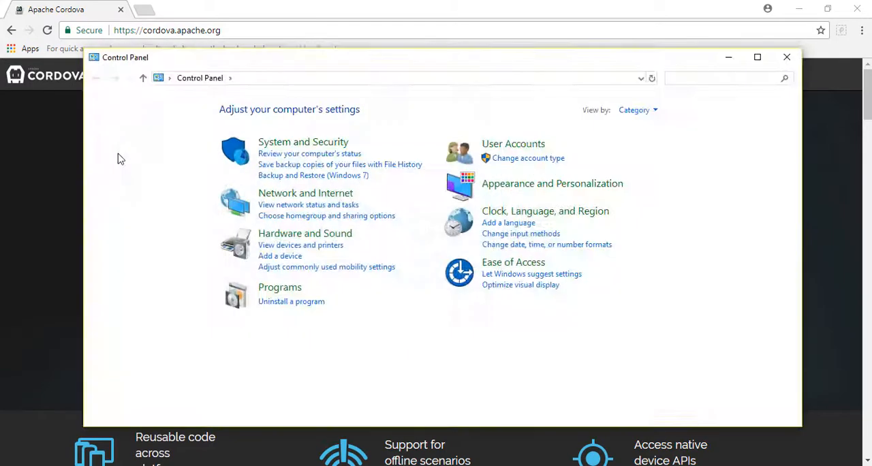
mouse_move(438, 136)
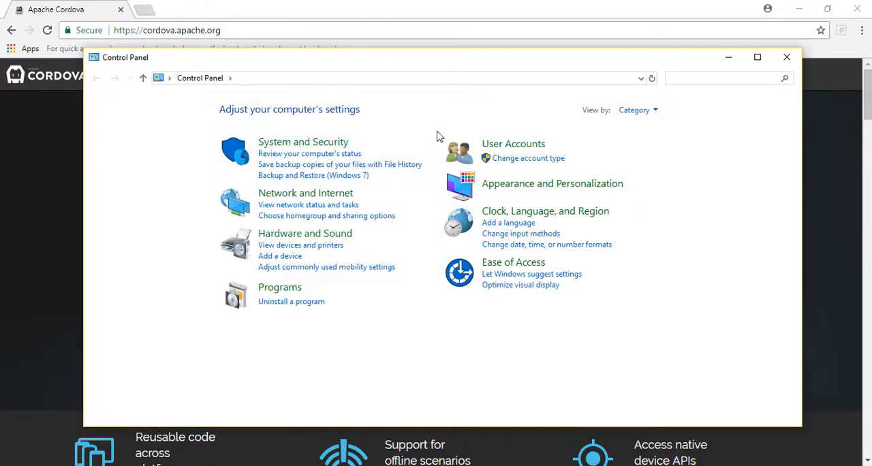
click(302, 142)
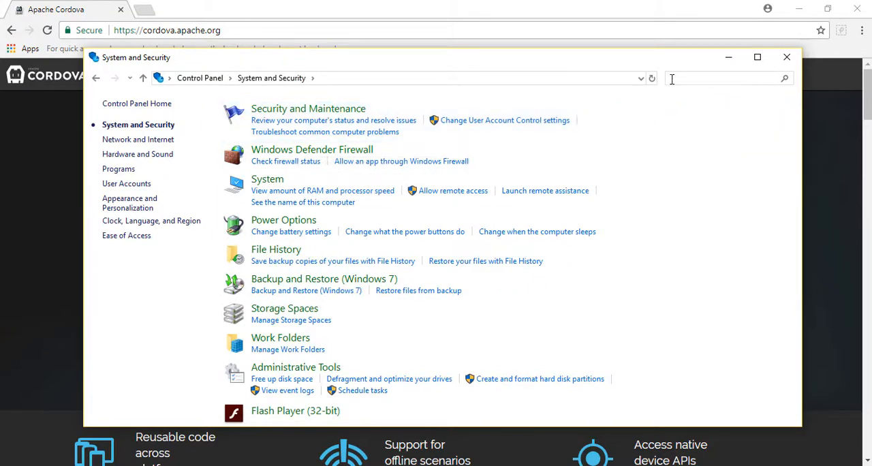
text(advanced sy)
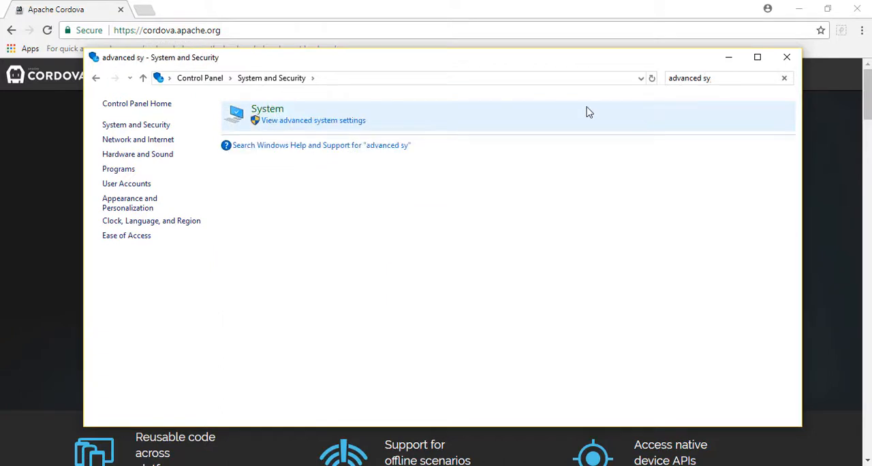
click(313, 120)
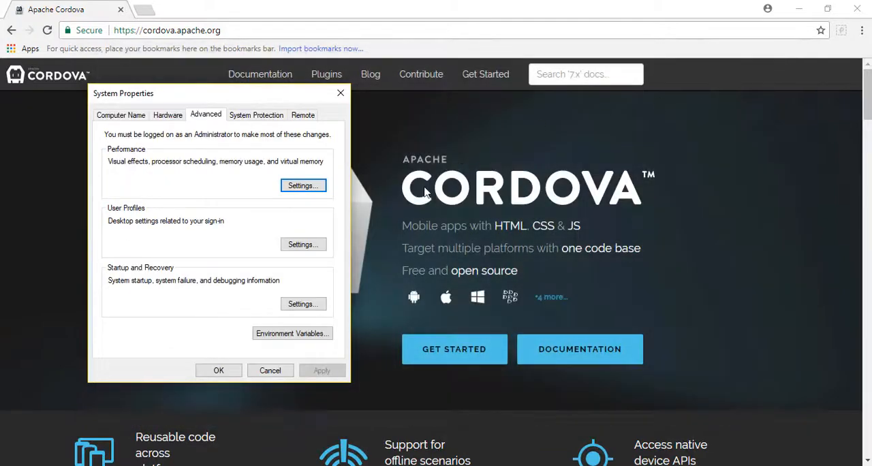
click(292, 332)
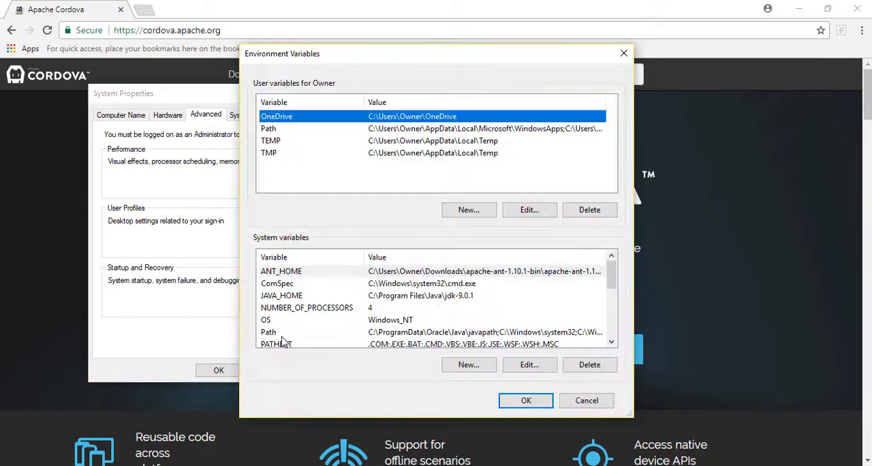
mouse_move(216, 265)
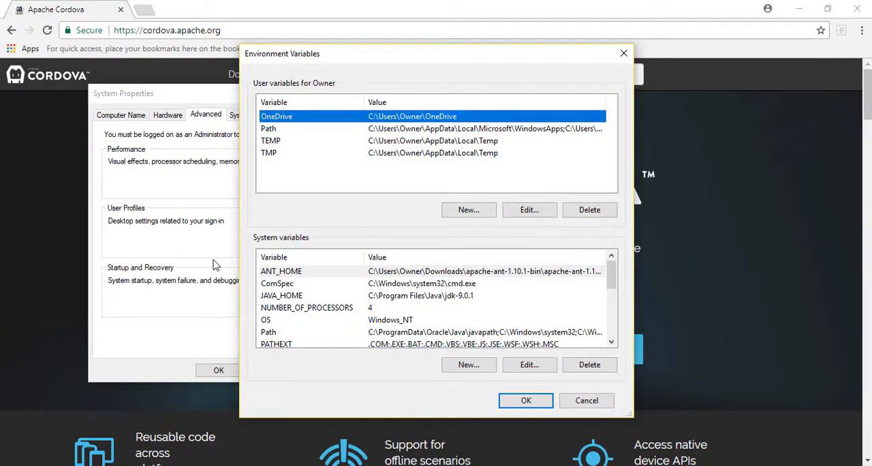
mouse_move(346, 60)
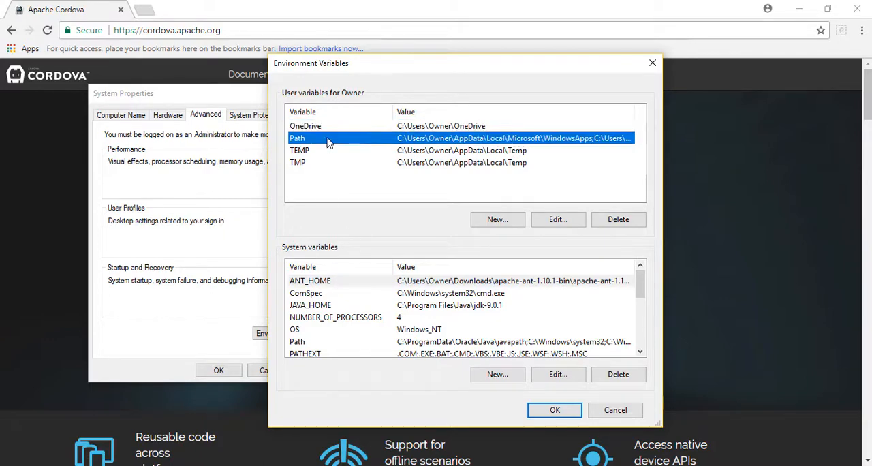
click(559, 218)
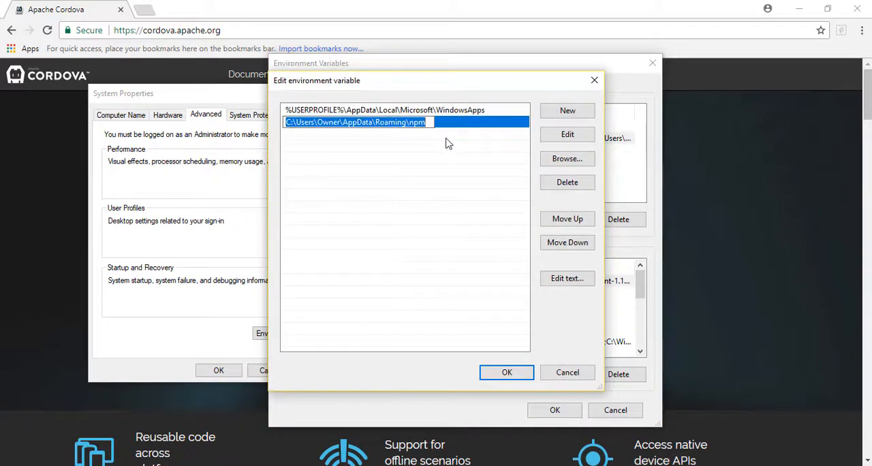
click(507, 372)
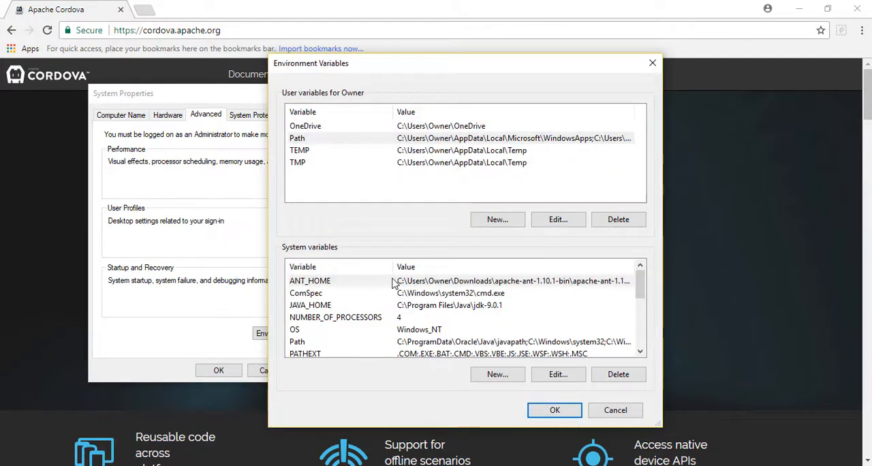
scroll(down, 3)
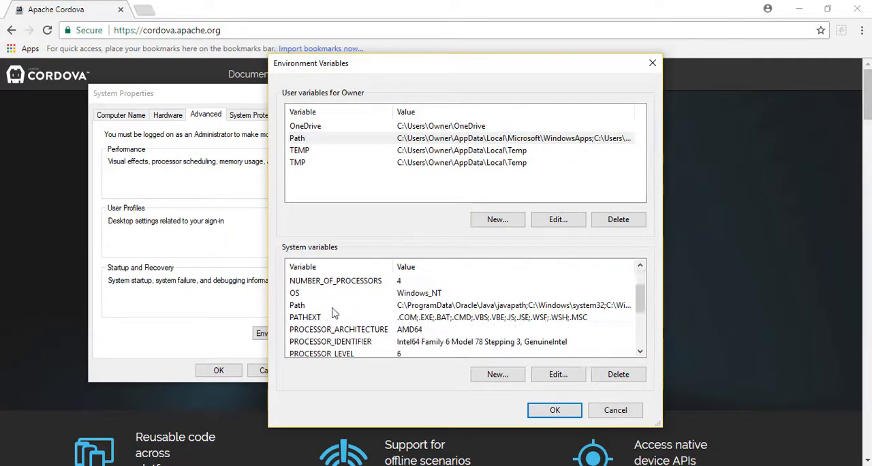
- Check the JAVA_HOME value, review the system Path entries, then close the environment dialogs
click(311, 281)
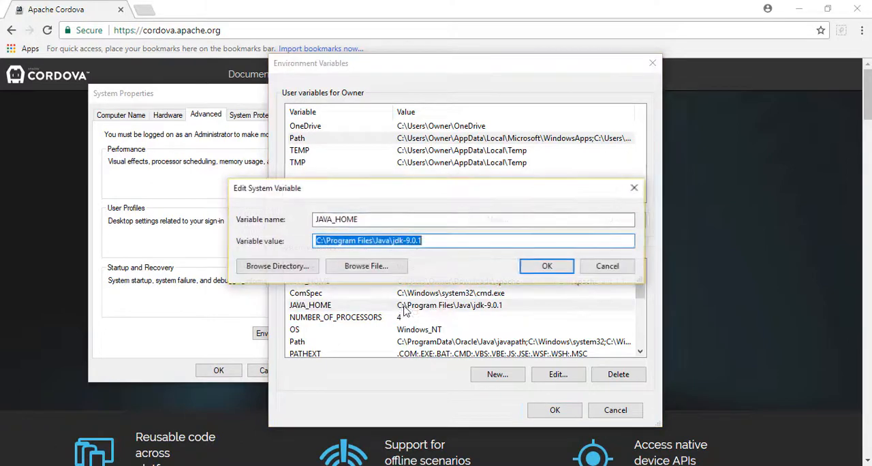
click(547, 266)
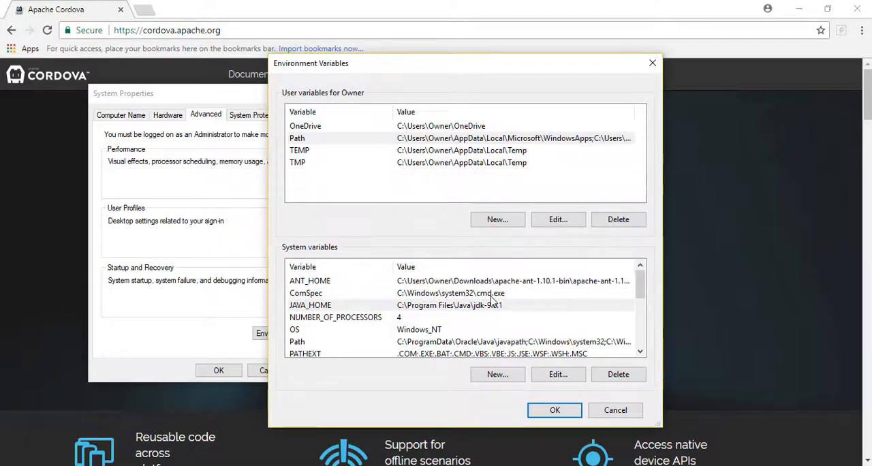
click(297, 305)
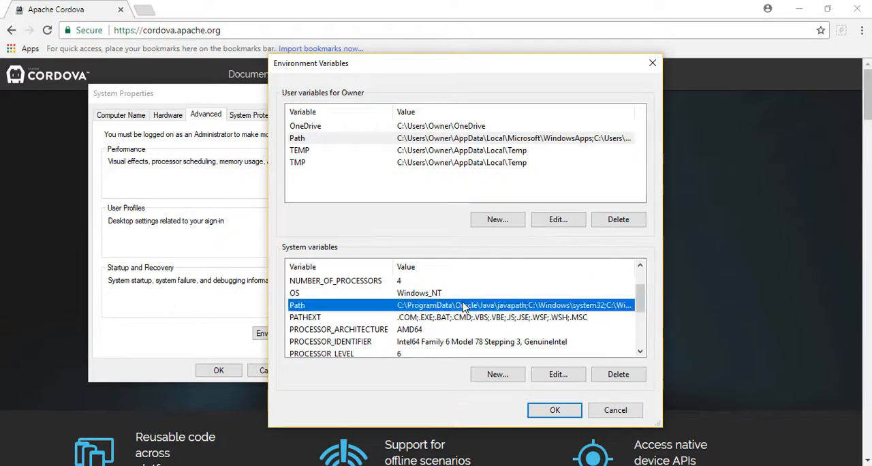
click(557, 373)
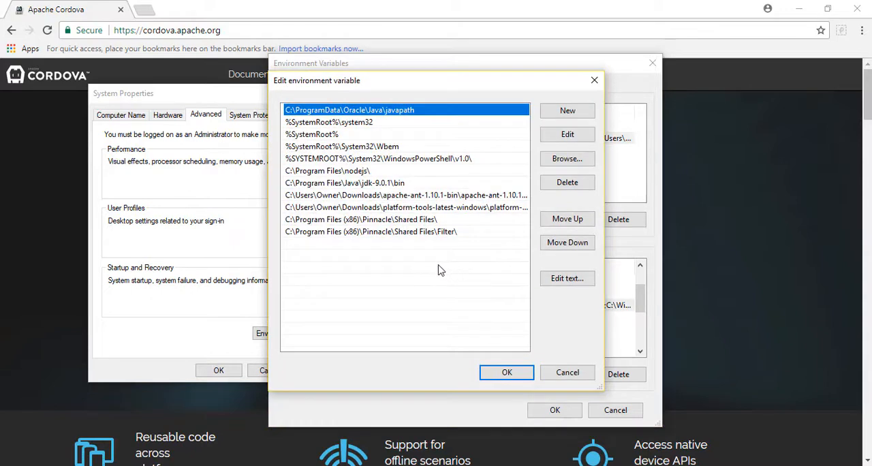
mouse_move(428, 265)
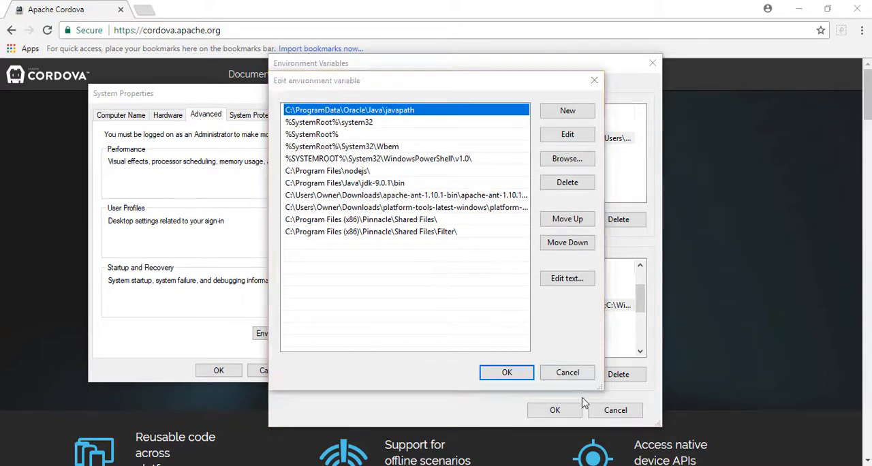
click(507, 372)
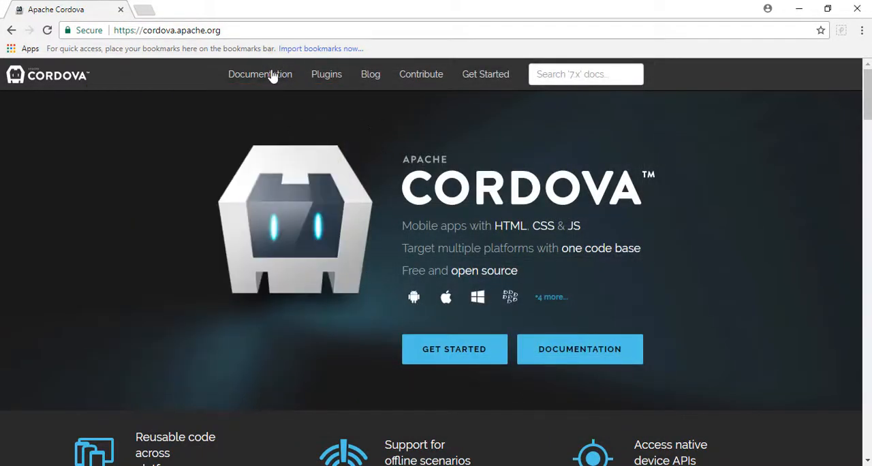
- Google 'node.js', open nodejs.org and view the Windows downloads for 8.10.0 LTS and 9.8.0 Current
text(no)
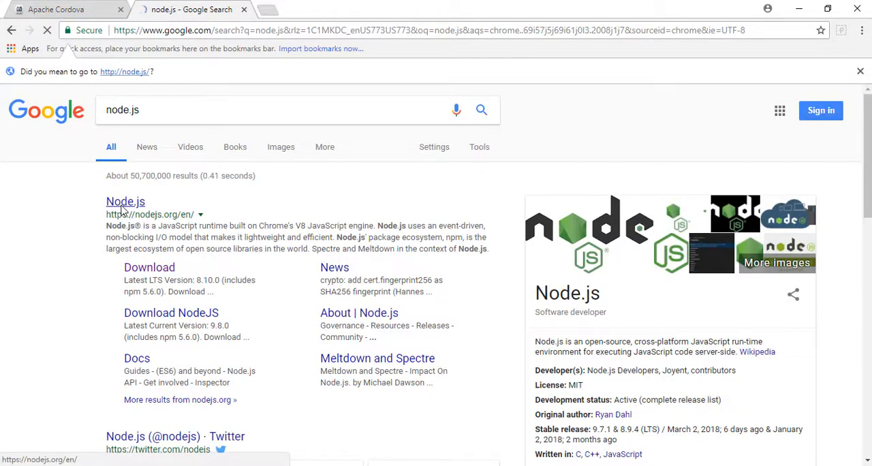
click(125, 201)
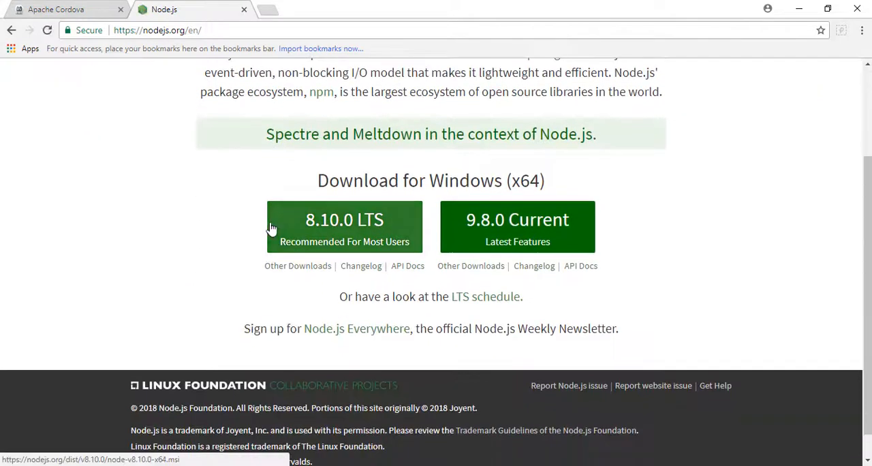
scroll(up, 3)
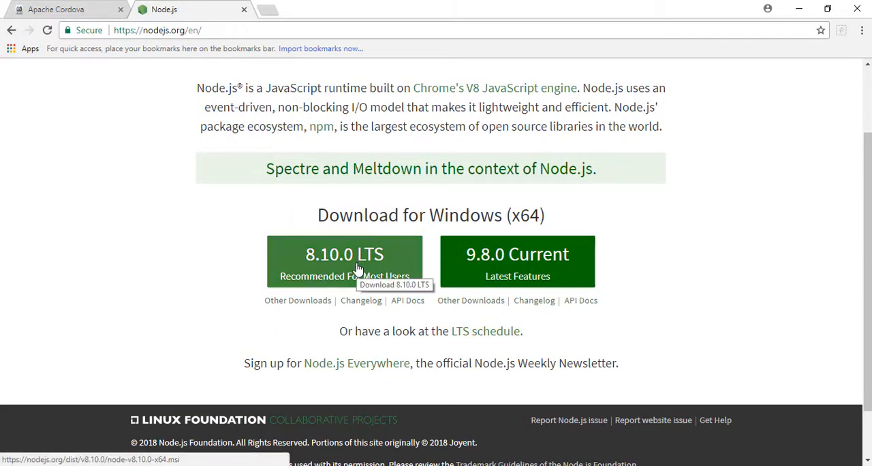
scroll(down, 3)
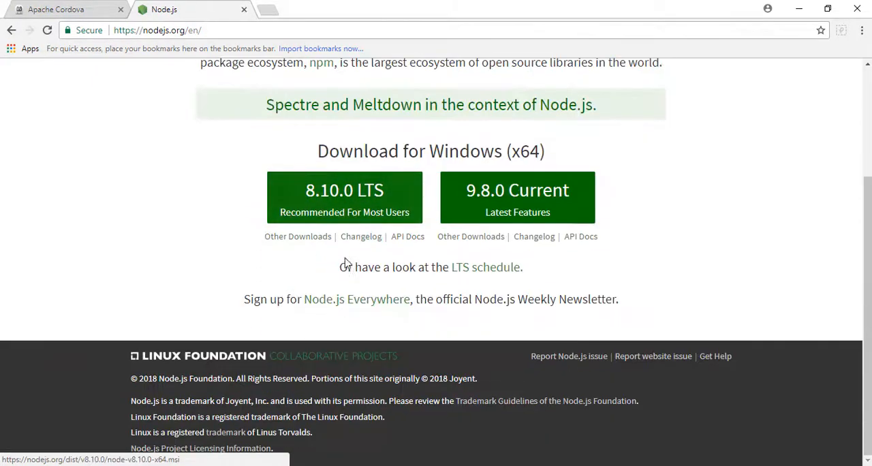
scroll(up, 3)
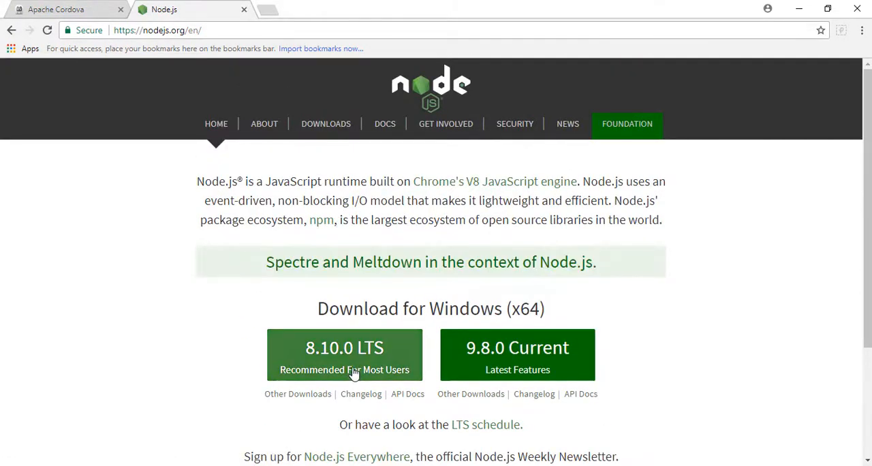
mouse_move(298, 338)
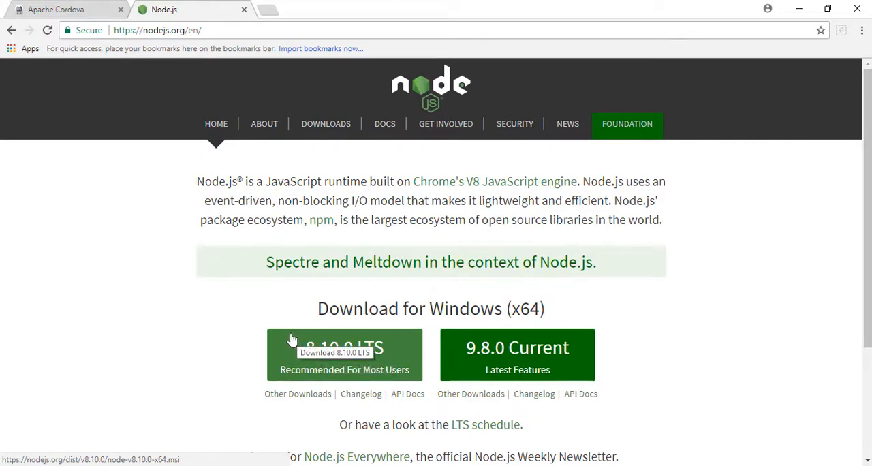
mouse_move(285, 338)
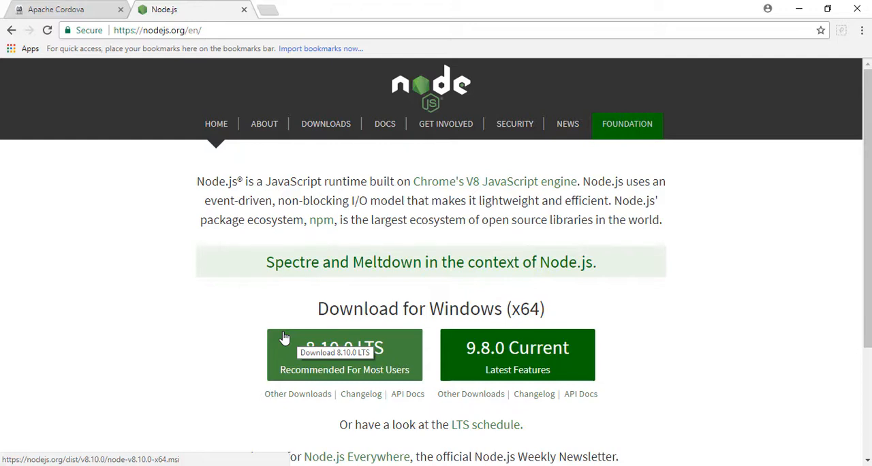
mouse_move(76, 116)
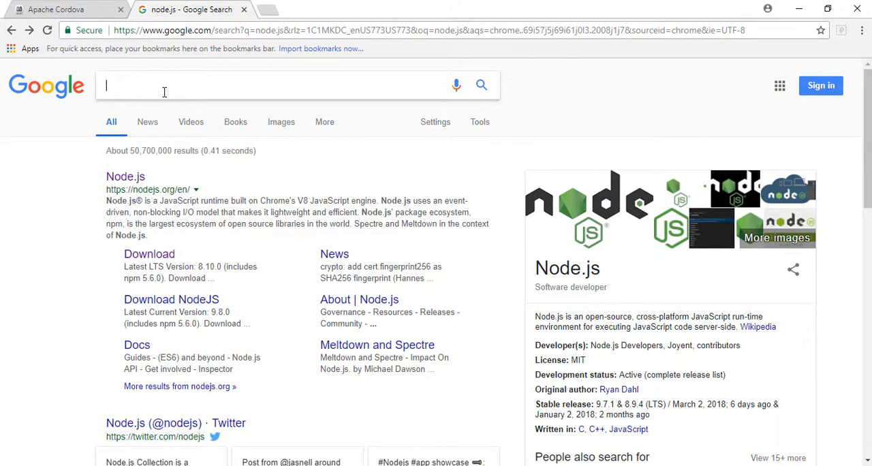
- Search 'java jdk download', open Oracle's Java SE Development Kit 9 page and accept the license agreement
text(java jdk download)
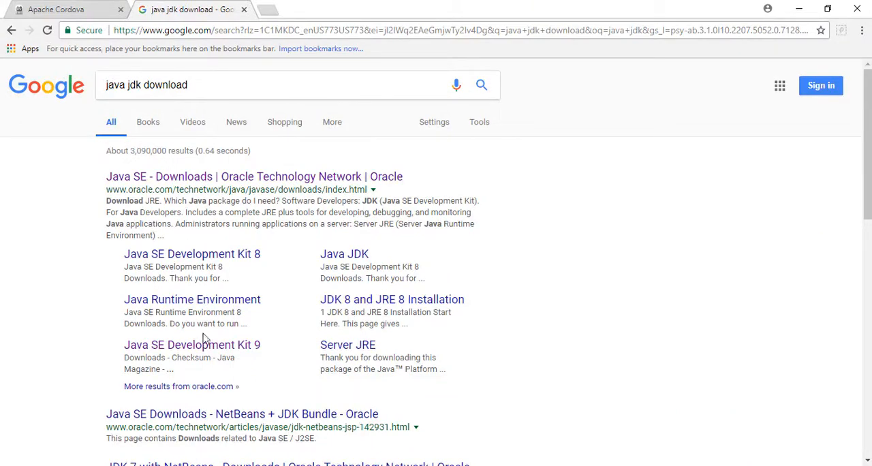
click(191, 345)
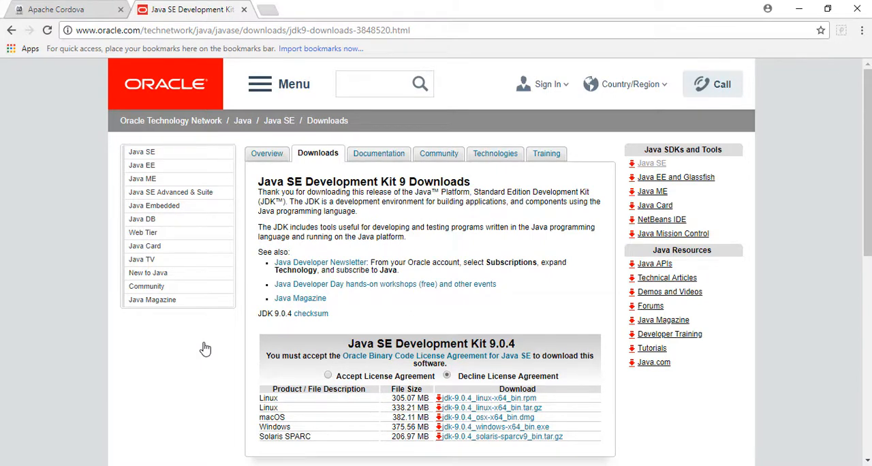
mouse_move(207, 320)
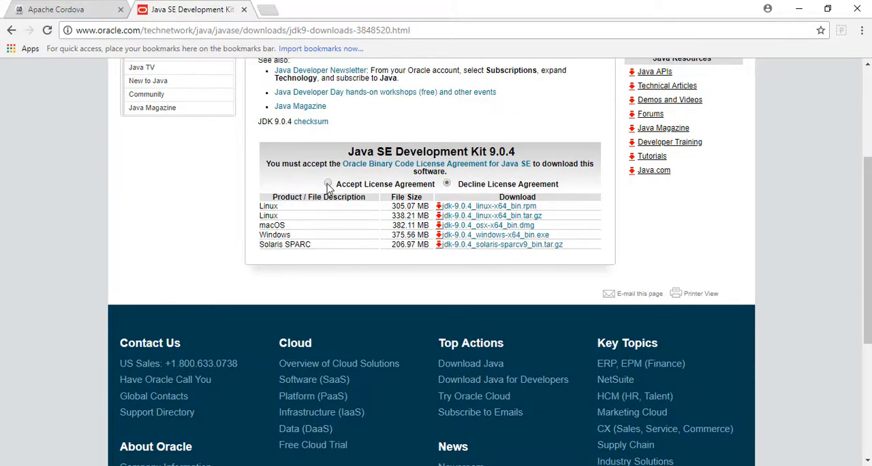
click(327, 184)
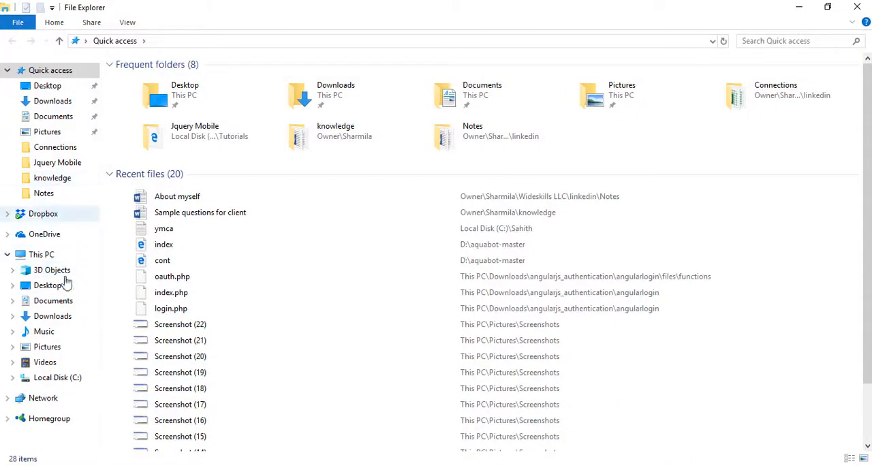
- Check the contents of the Downloads folder
click(52, 316)
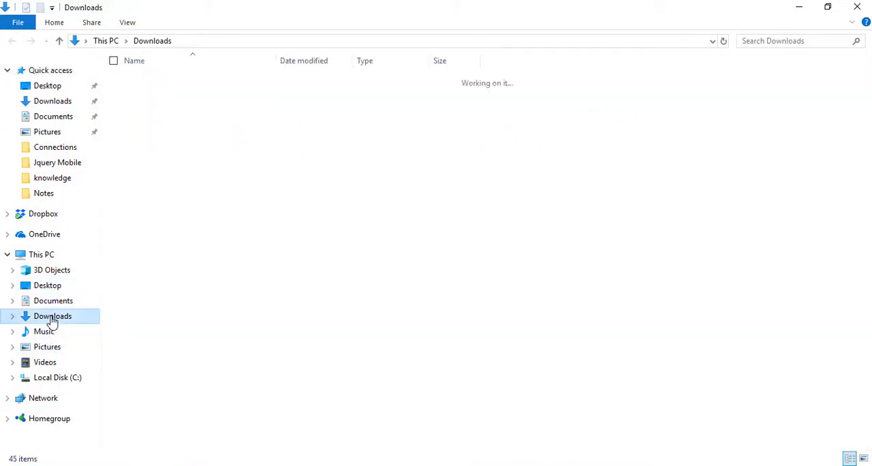
click(52, 316)
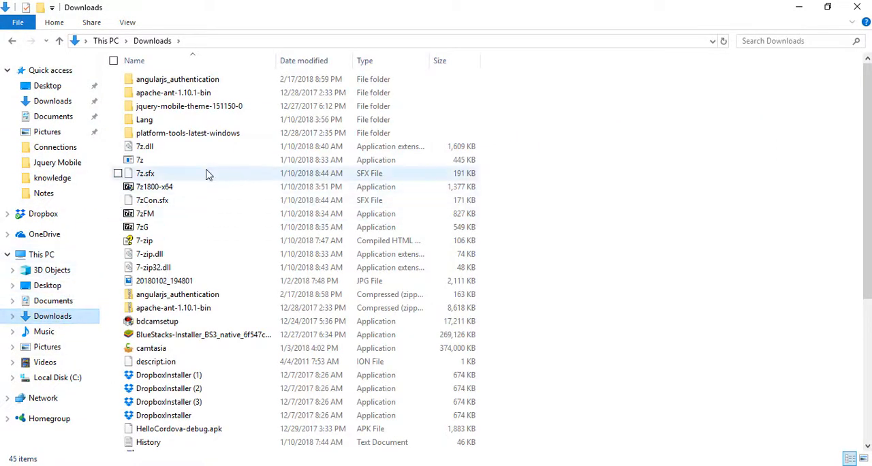
scroll(down, 3)
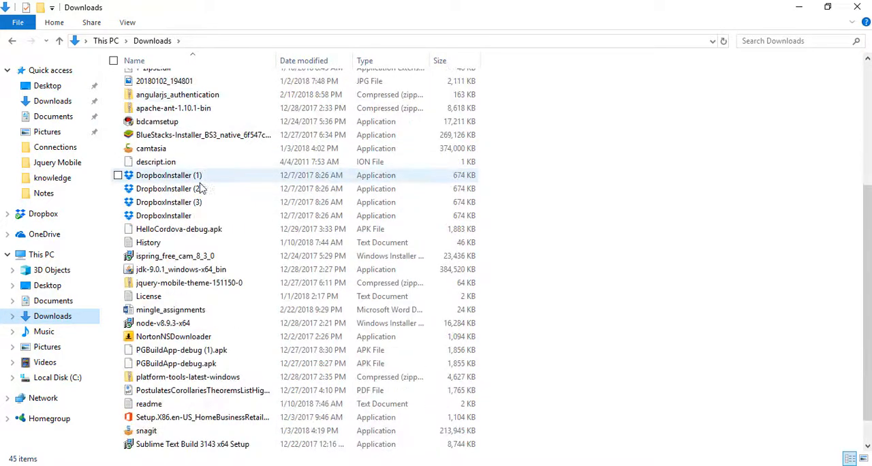
mouse_move(199, 269)
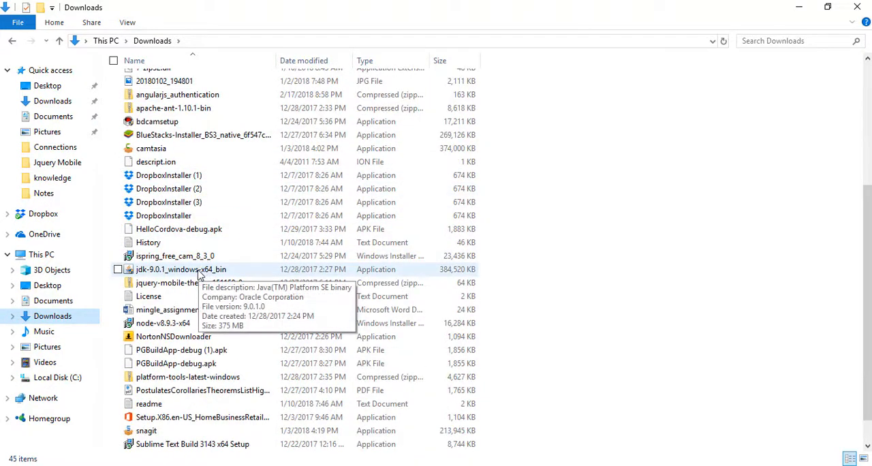
mouse_move(45, 362)
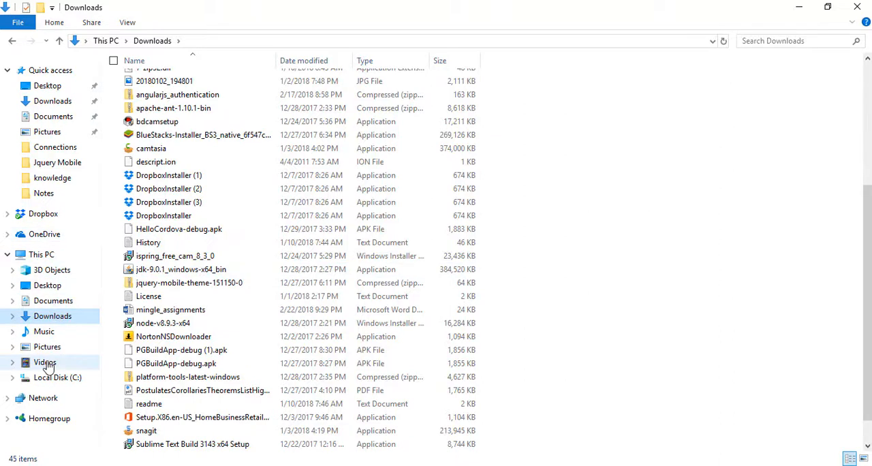
- Navigate to C:\Program Files\Java\jdk-9.0.1
click(57, 378)
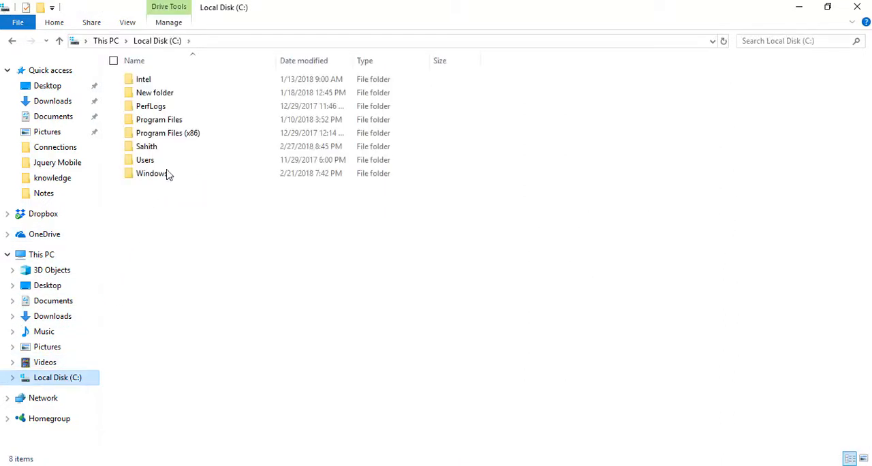
double_click(158, 120)
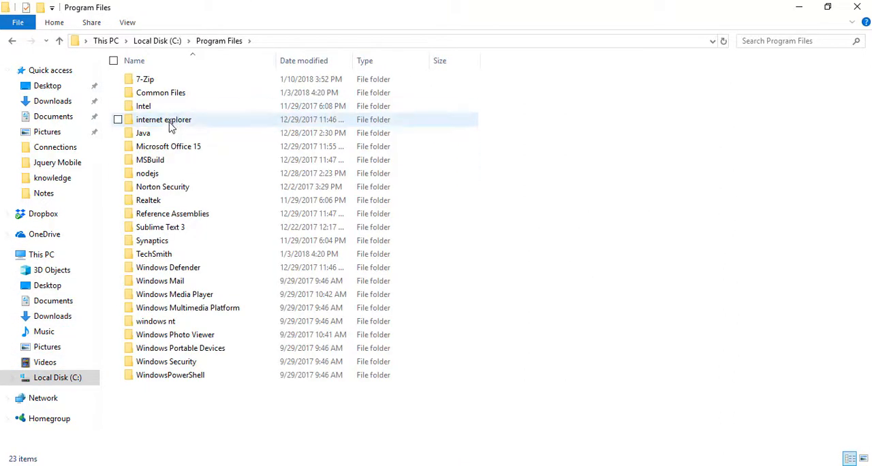
mouse_move(143, 134)
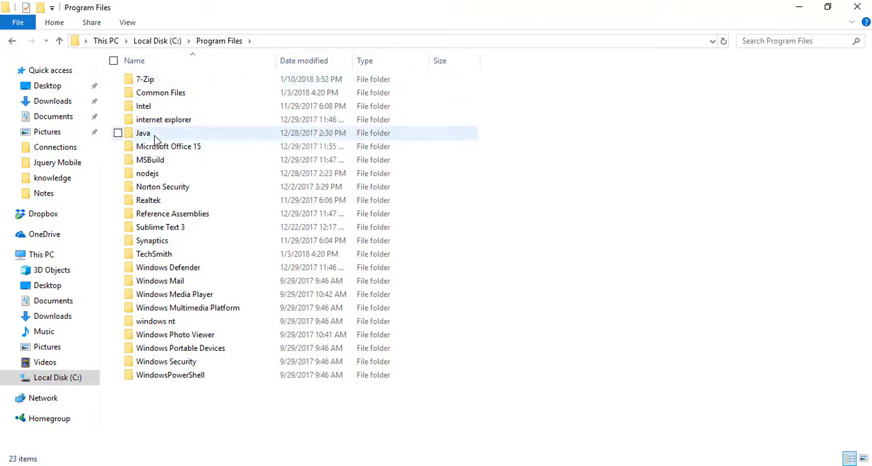
double_click(144, 133)
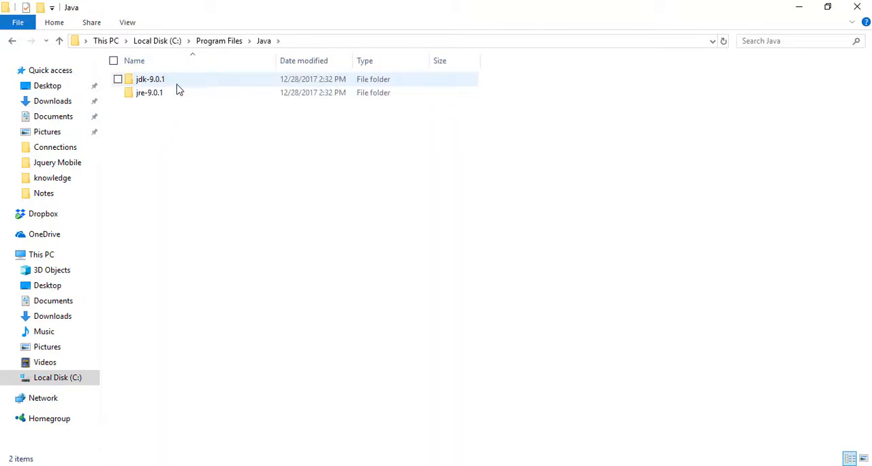
double_click(150, 79)
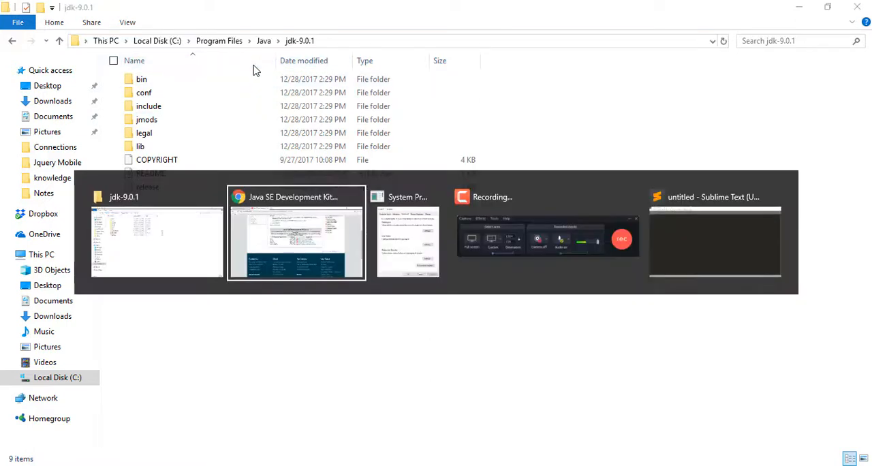
- Open Environment Variables, inspect JAVA_HOME and the system Path without changes, cancel out and switch to Chrome
click(408, 240)
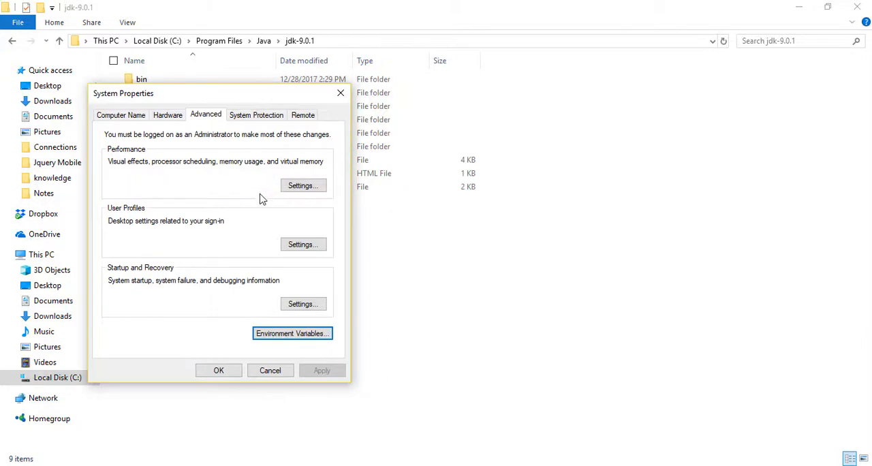
click(292, 332)
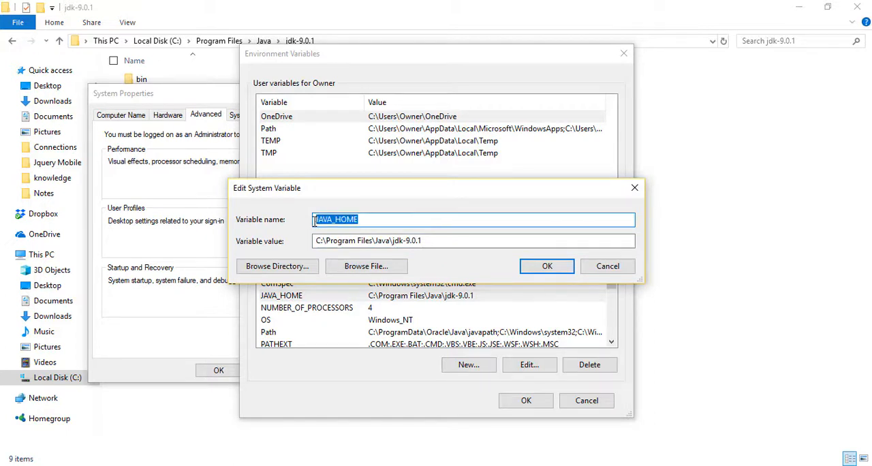
click(429, 240)
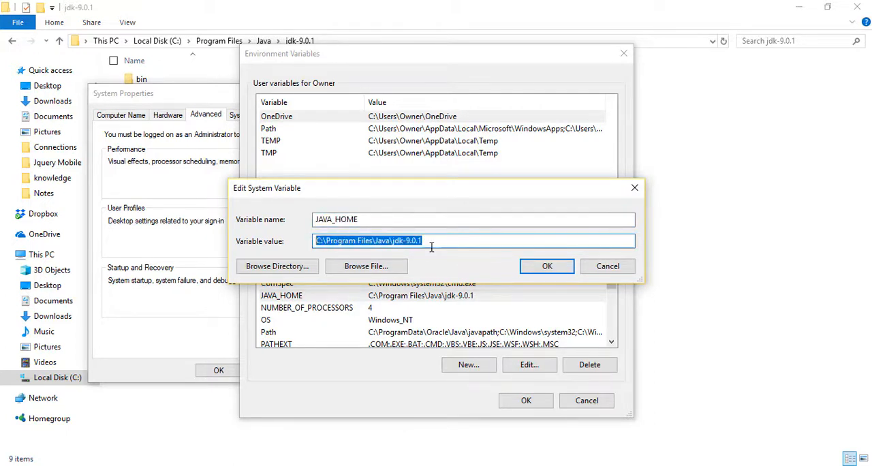
click(546, 266)
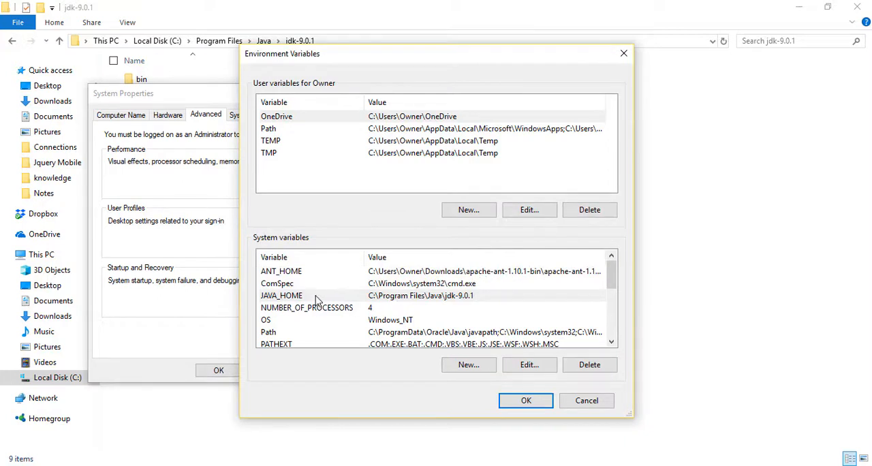
scroll(down, 3)
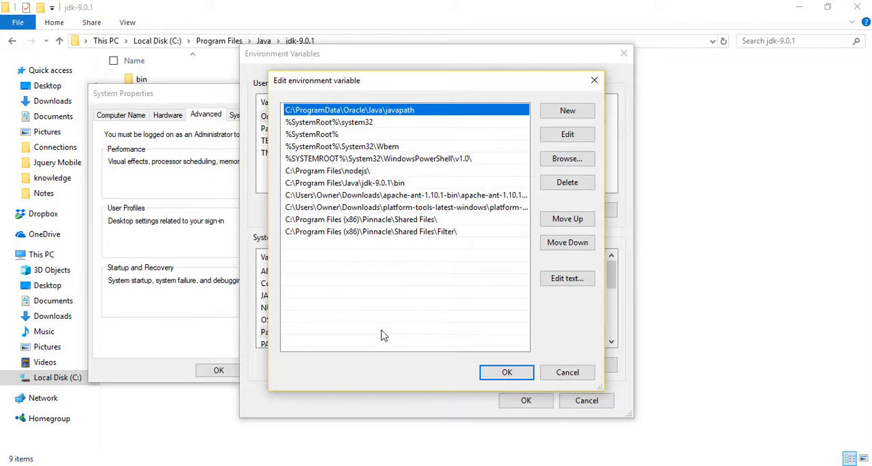
mouse_move(567, 372)
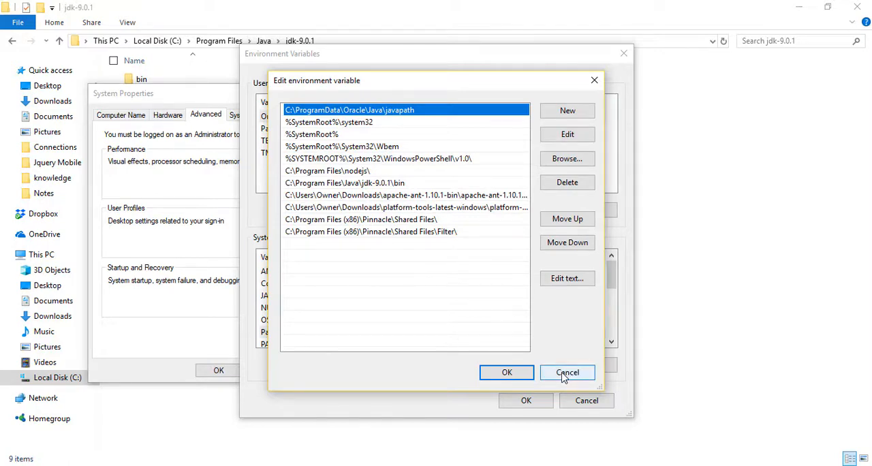
click(567, 372)
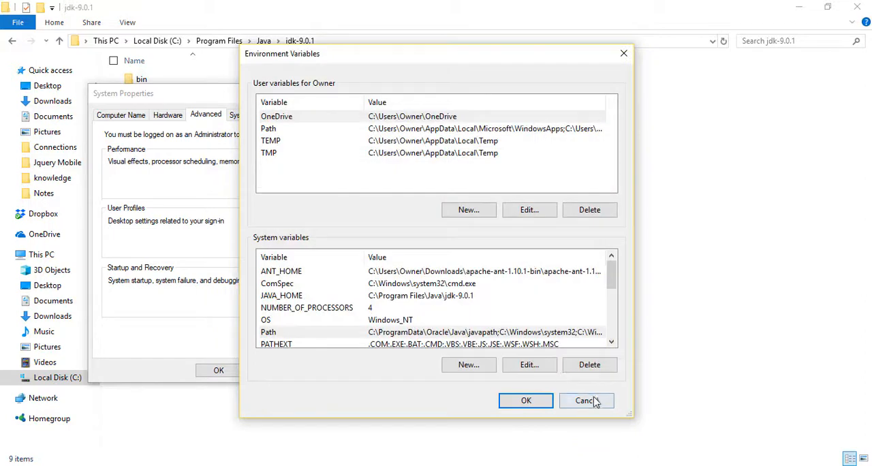
click(586, 400)
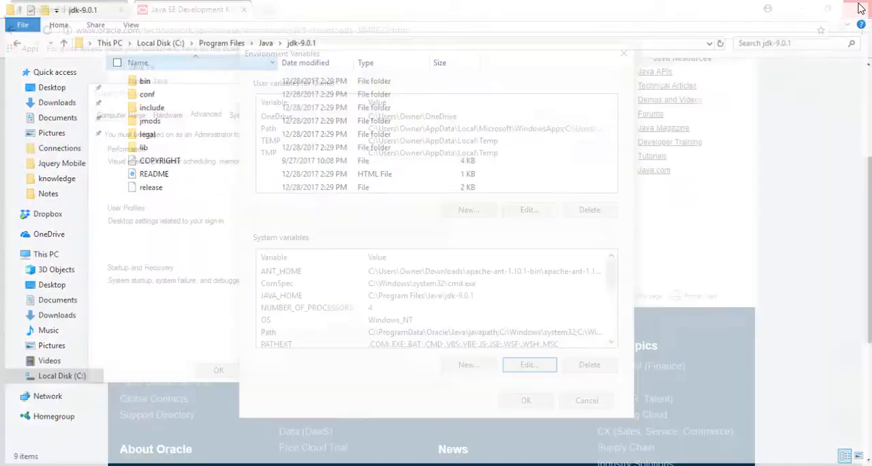
- Search 'apache ant' and view the binary downloads page with the 1.10.2 and 1.9.10 archives
text(apache an)
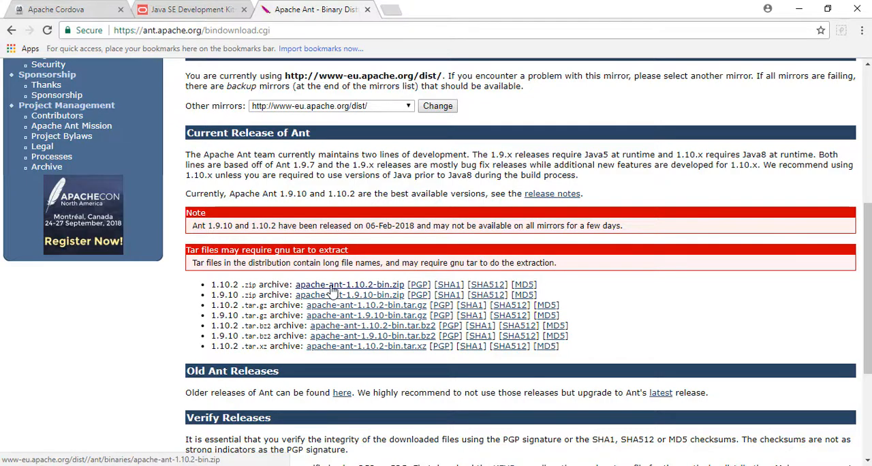
scroll(down, 3)
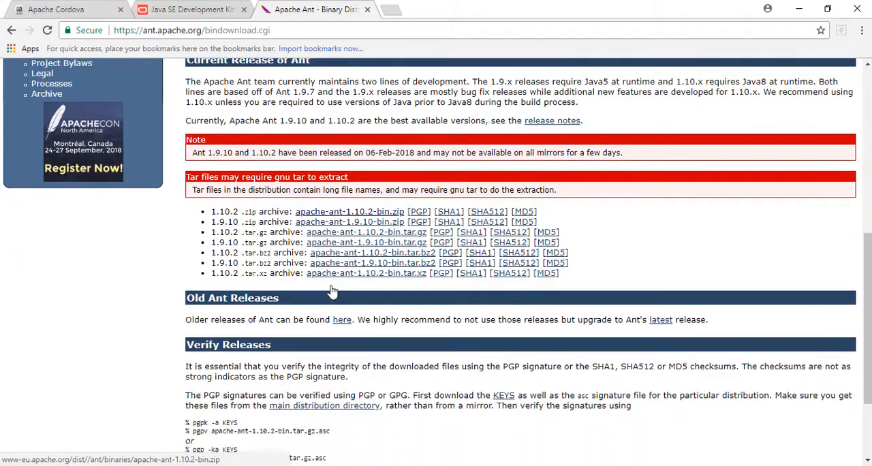
scroll(down, 3)
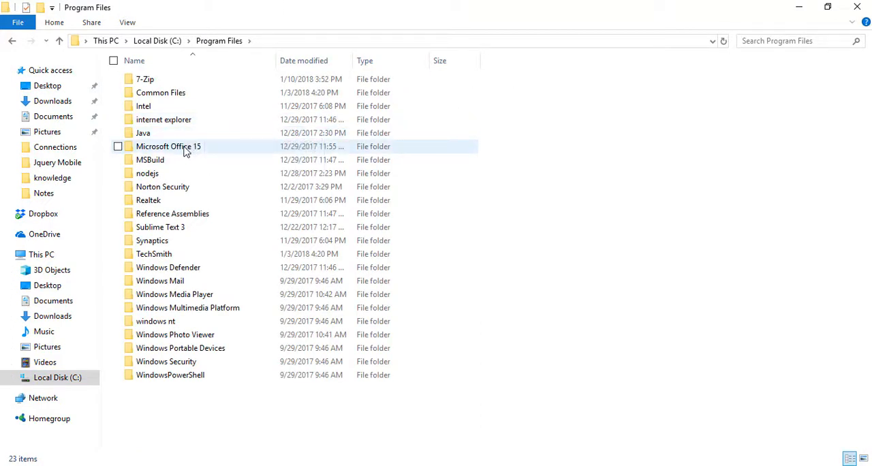
mouse_move(174, 151)
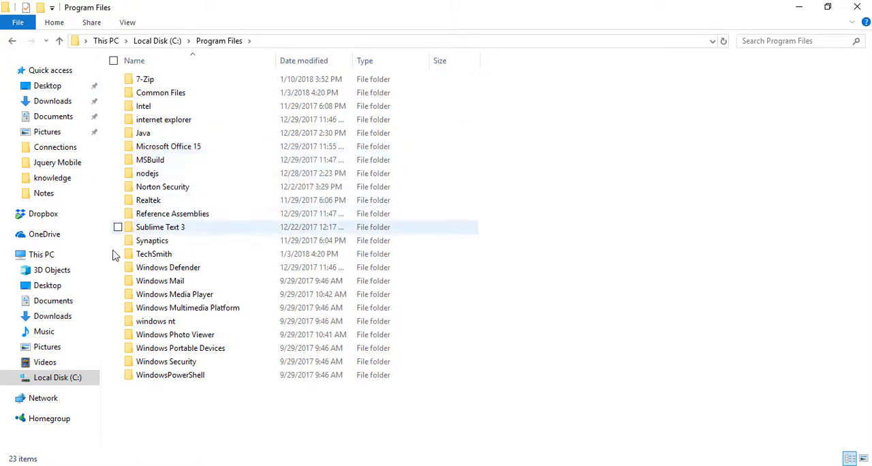
- Open Downloads\apache-ant-1.10.1-bin\apache-ant-1.10.1 and grab its full path from the address bar
click(52, 316)
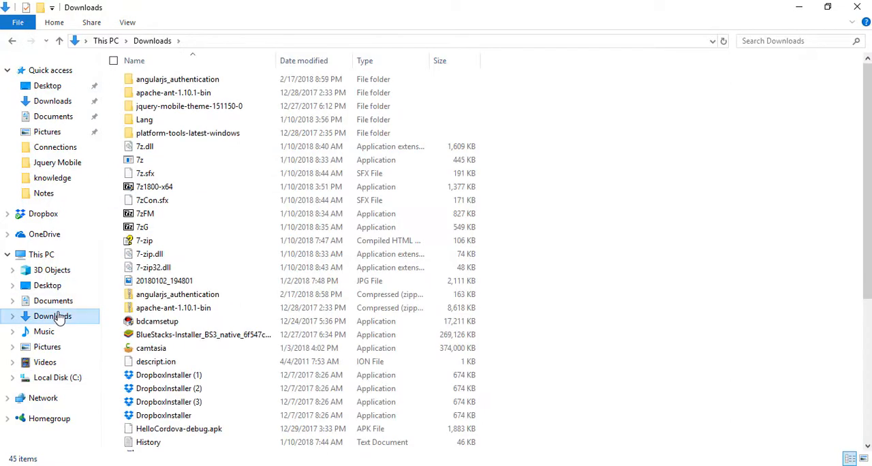
click(174, 93)
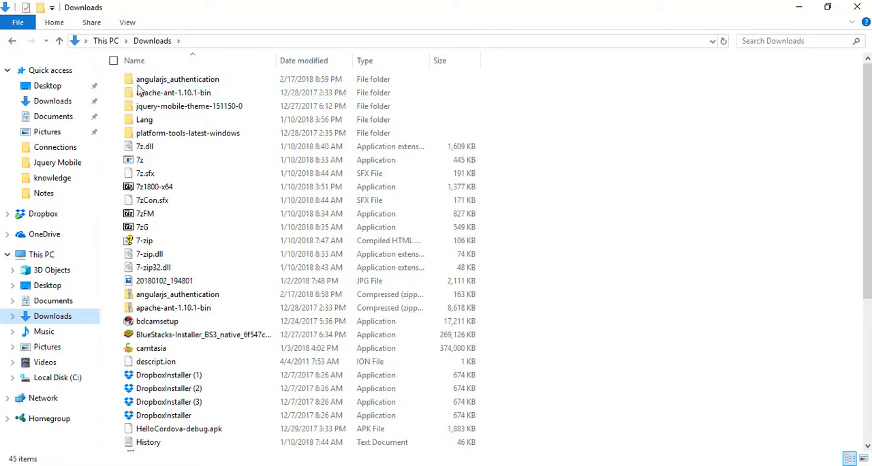
double_click(175, 93)
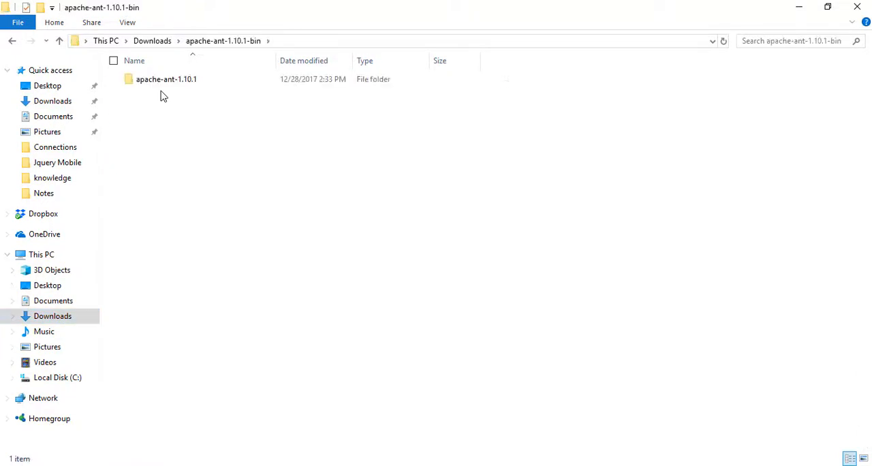
double_click(166, 79)
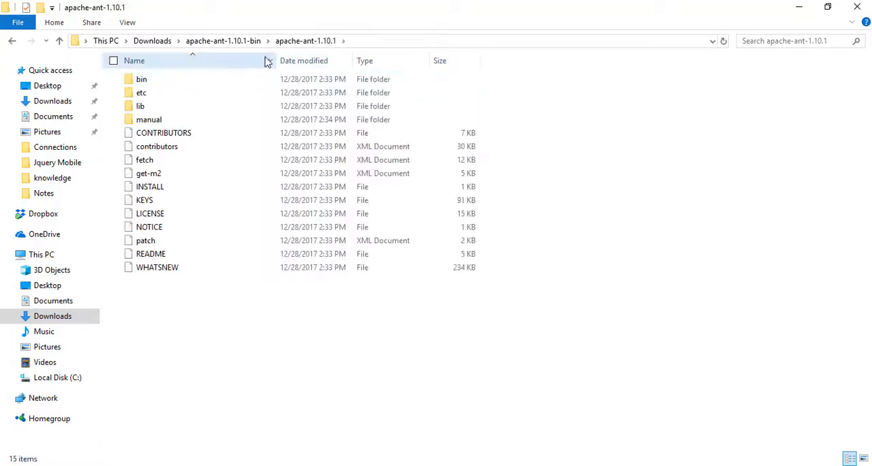
click(317, 8)
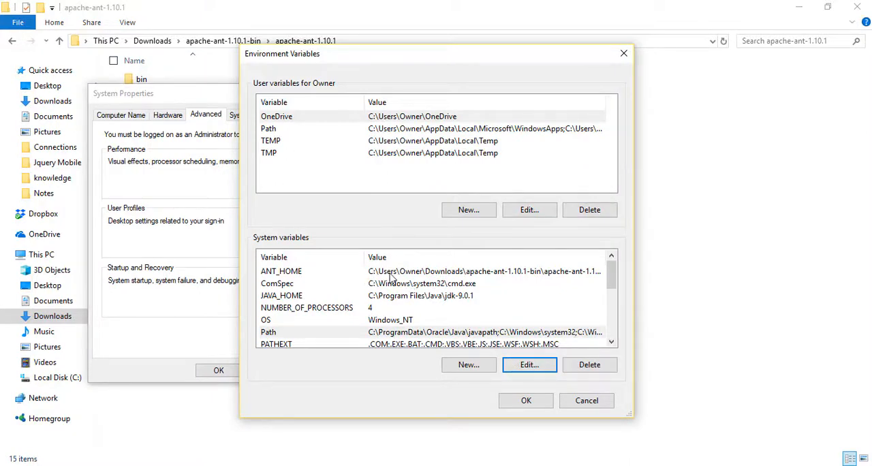
- Edit ANT_HOME and confirm its value as the apache-ant-1.10.1 folder in Downloads
click(529, 365)
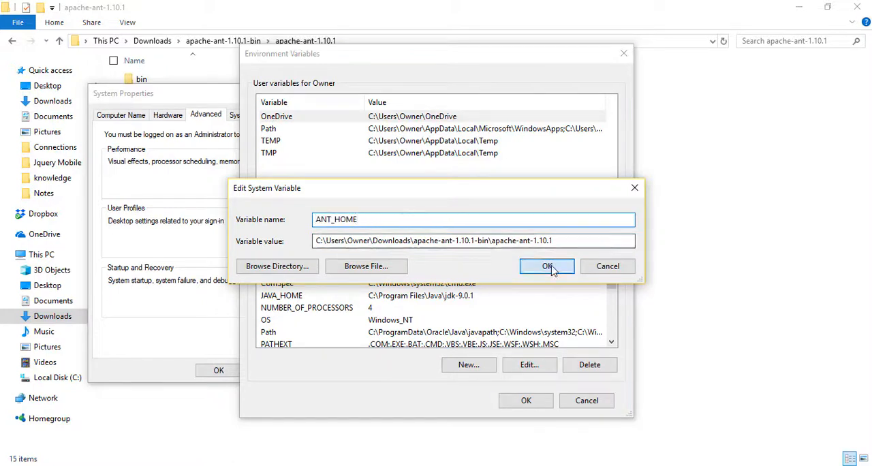
click(548, 266)
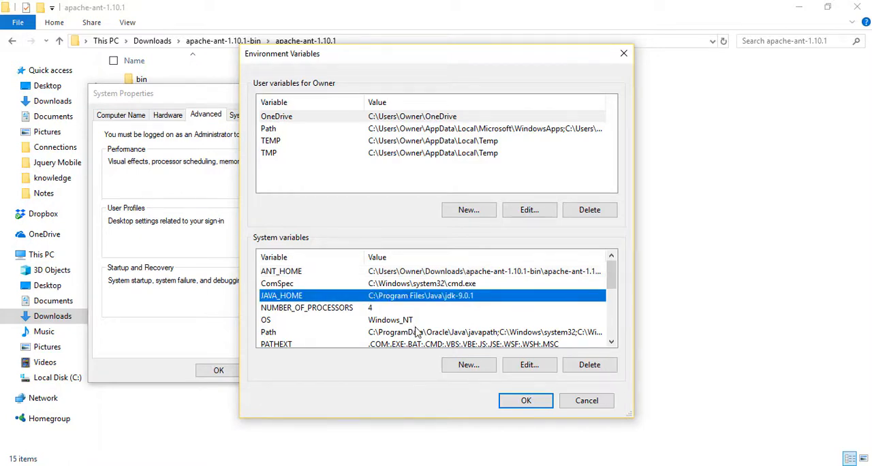
- Review the system Path entries including the platform-tools and Ant bin folders, save the list and switch to the browser
click(529, 366)
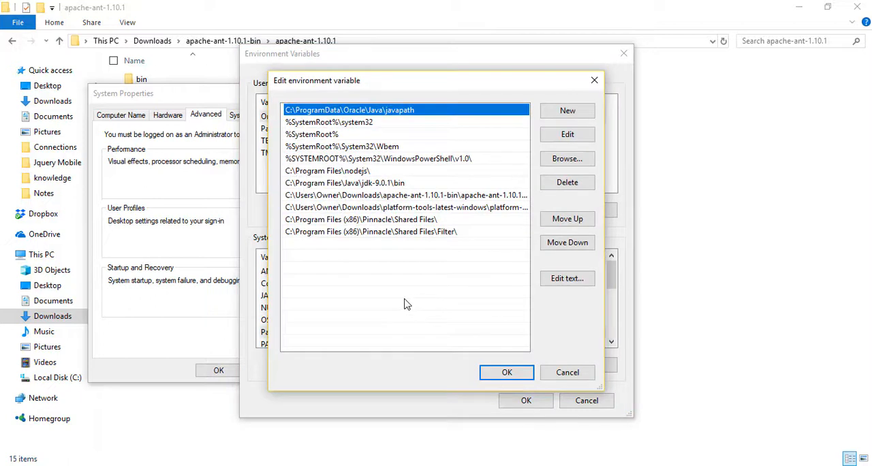
mouse_move(401, 294)
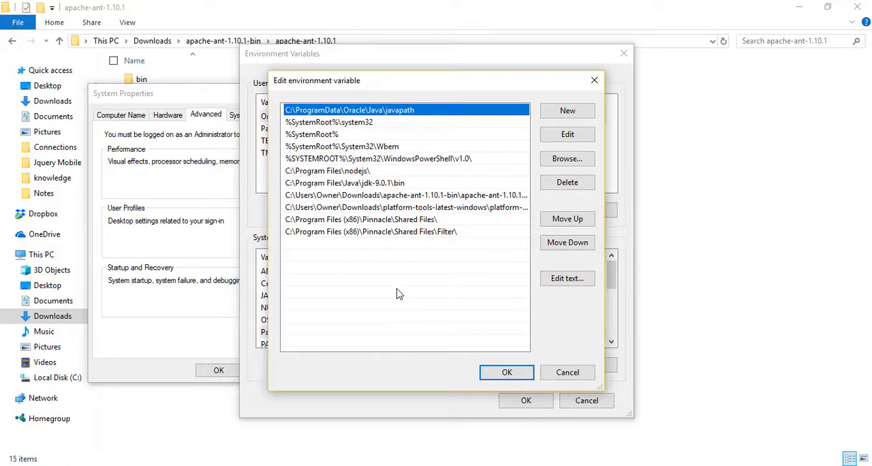
mouse_move(436, 210)
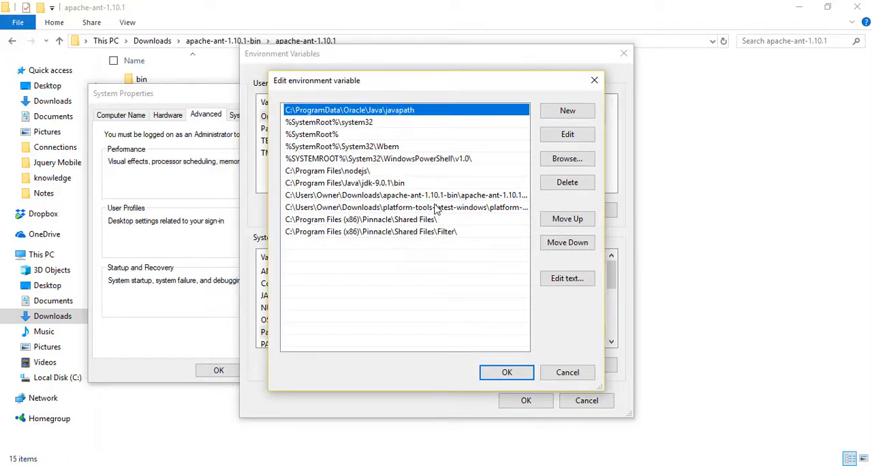
click(406, 208)
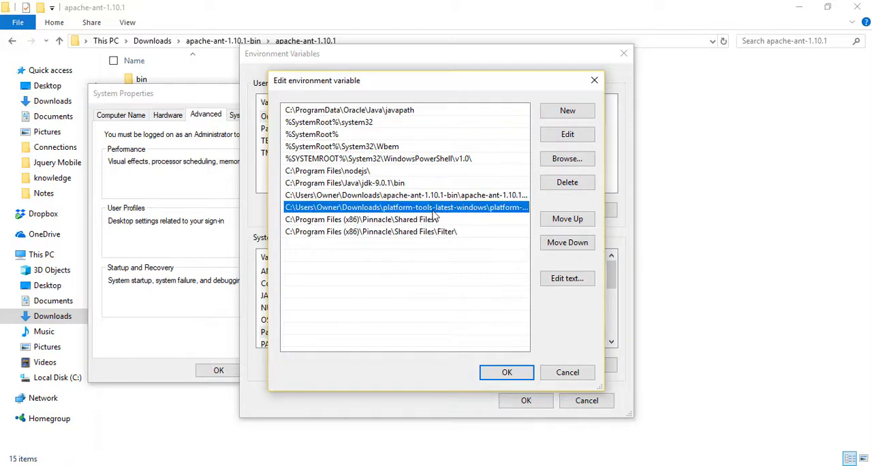
click(507, 372)
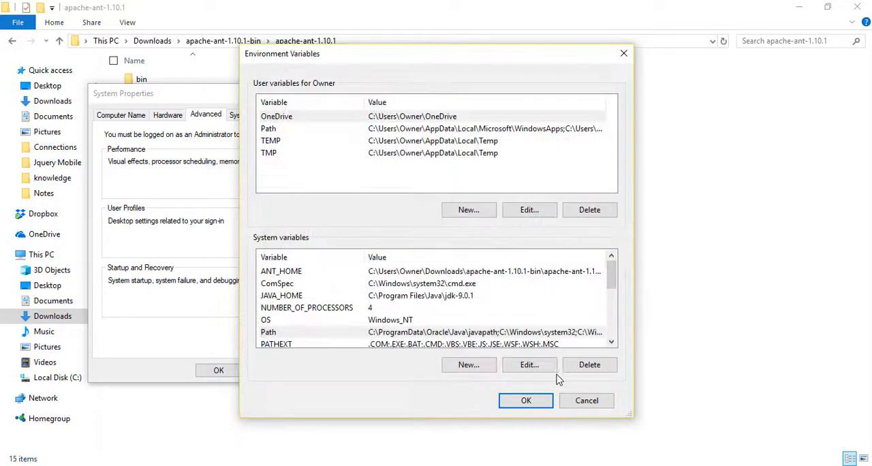
key(alt+tab)
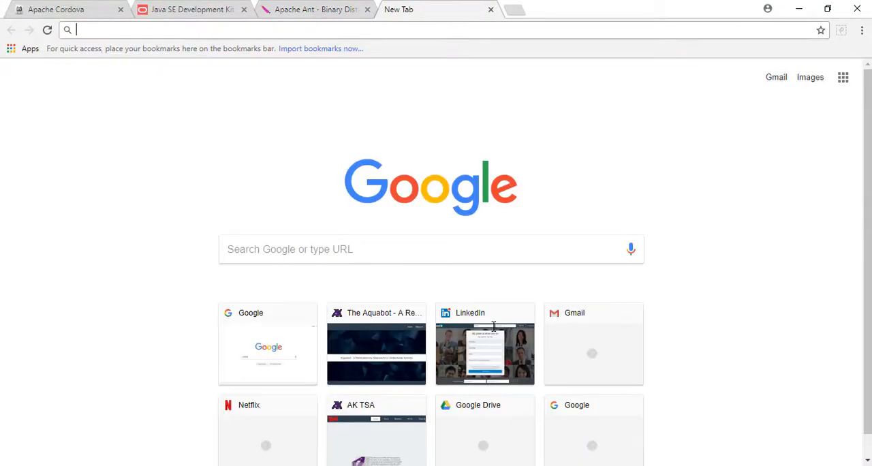
- Search Google for android platform tools and land on the SDK Platform Tools Release Notes page
text(windoes)
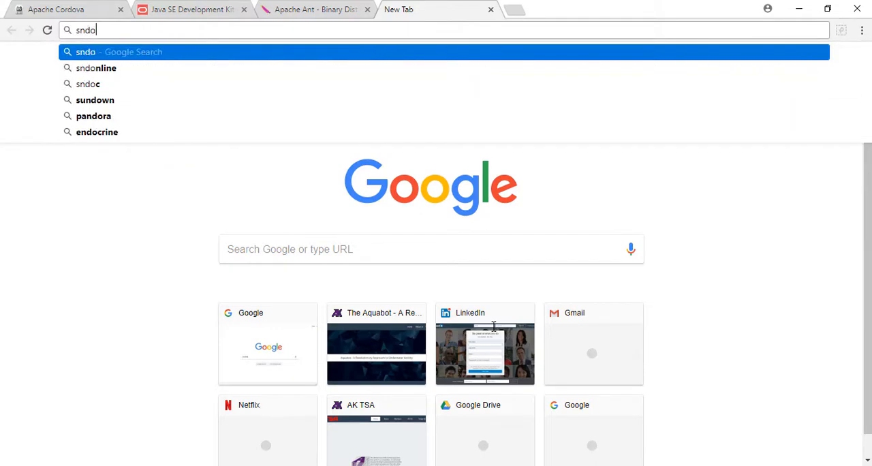
text(android)
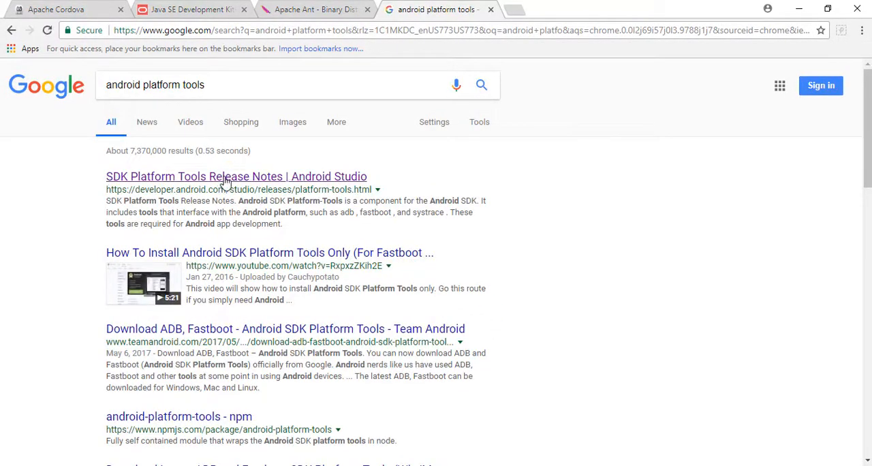
click(236, 178)
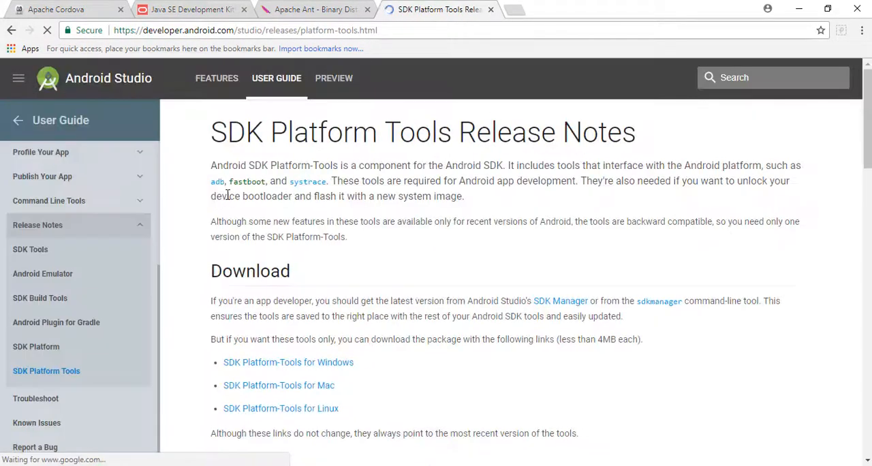
scroll(down, 3)
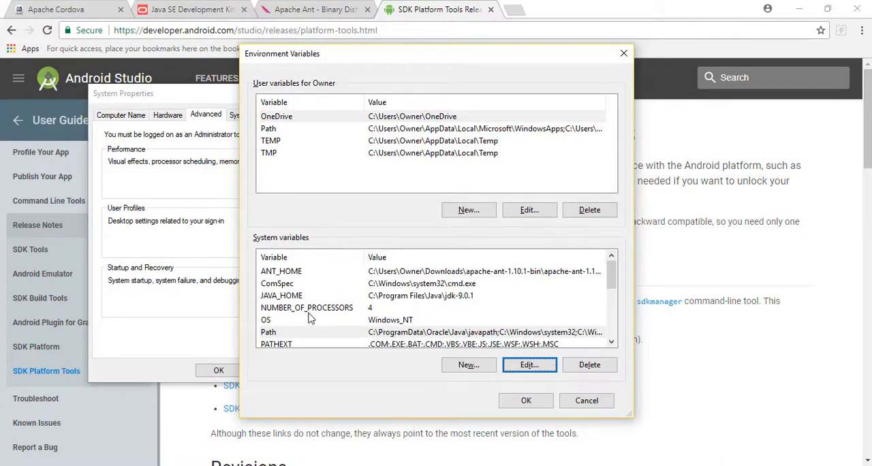
- Edit the system Path variable and begin editing its platform-tools entry to see the full folder path
click(268, 332)
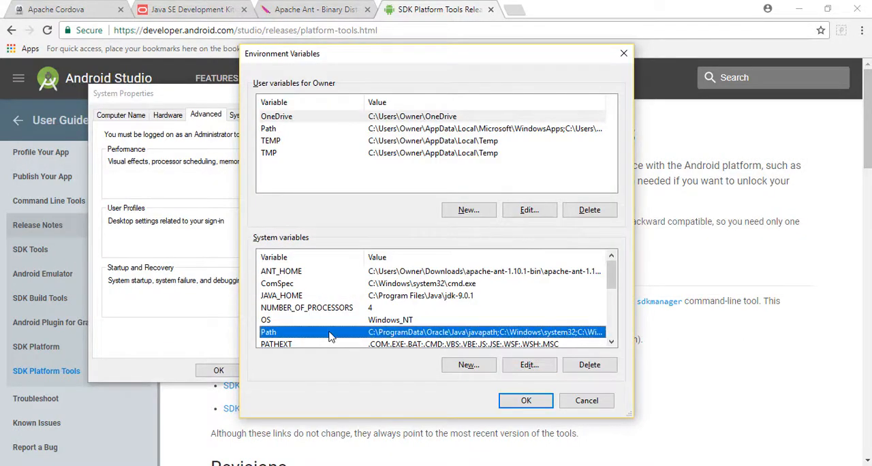
click(528, 365)
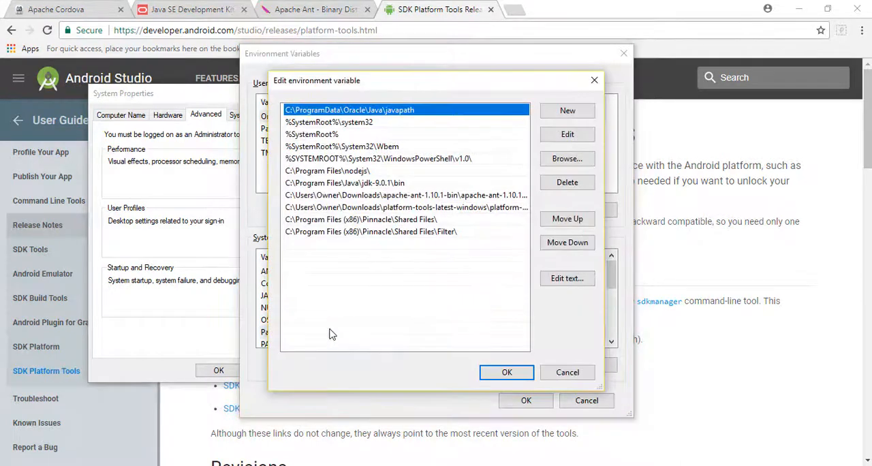
mouse_move(415, 210)
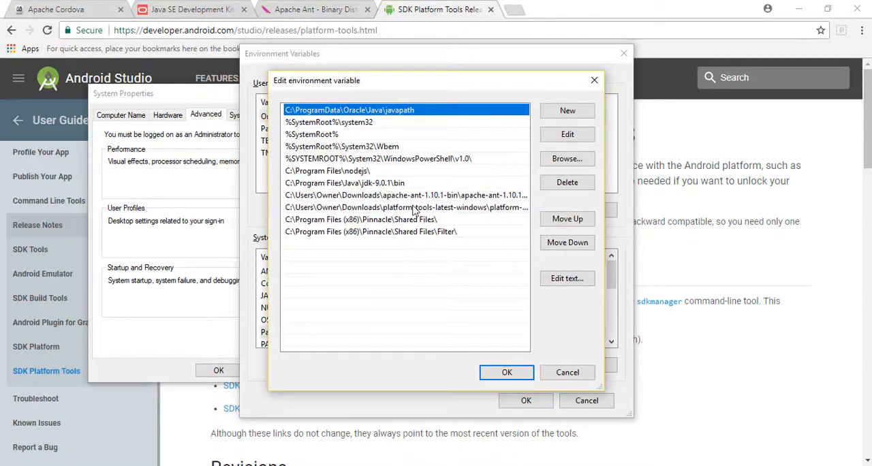
click(359, 218)
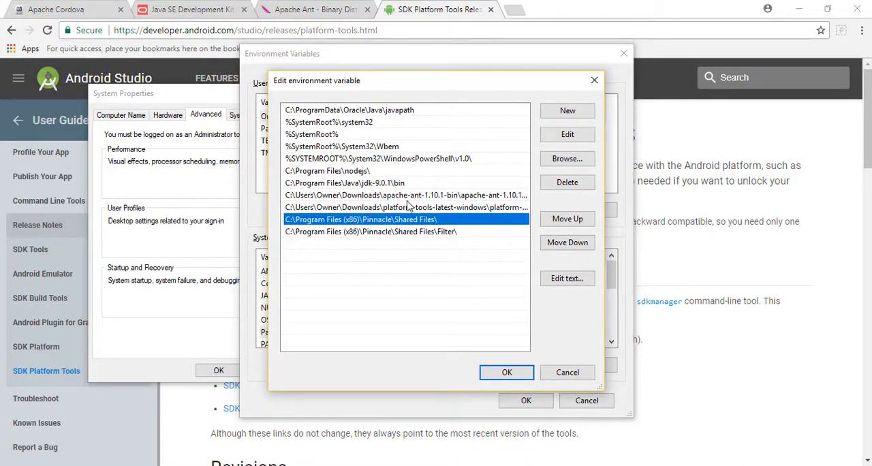
double_click(406, 207)
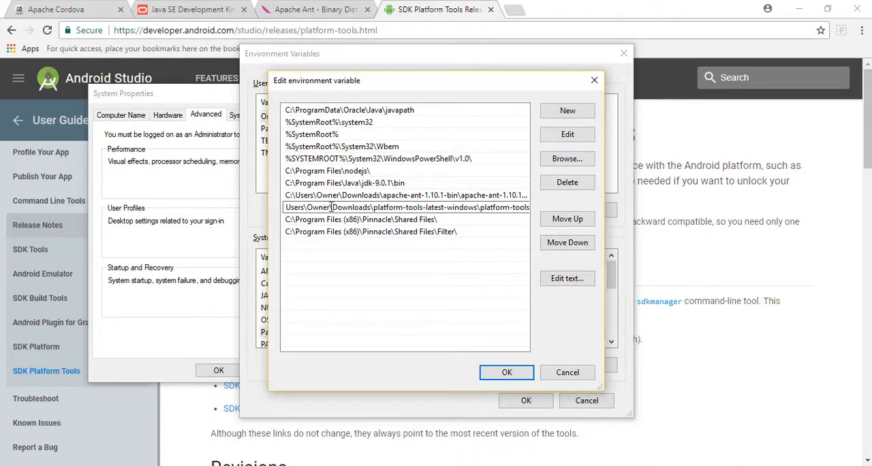
key(alt+tab)
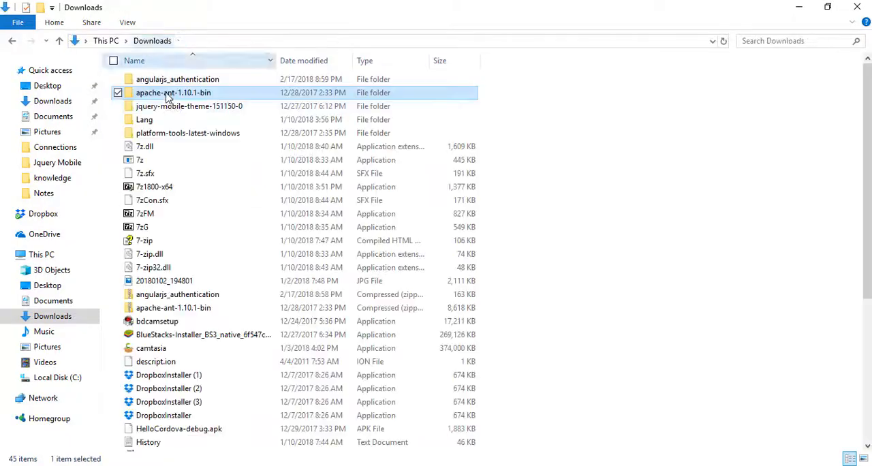
- Navigate into Downloads\platform-tools-latest-windows\platform-tools, then return to the variable editor
double_click(188, 133)
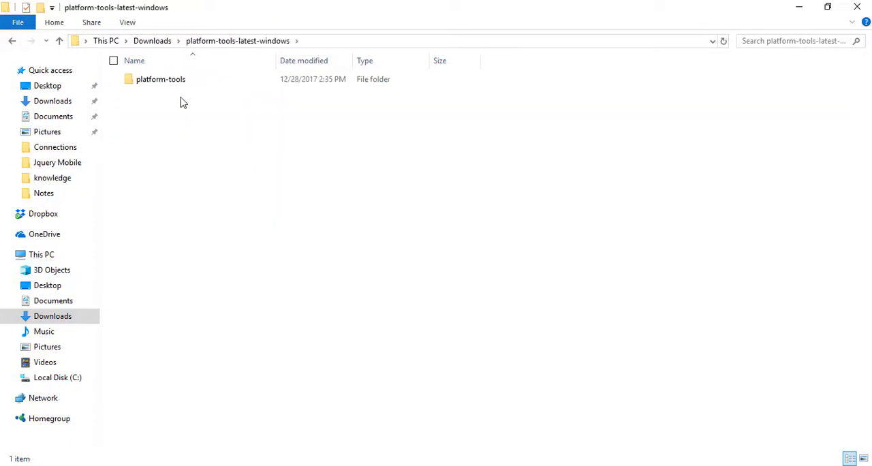
double_click(161, 79)
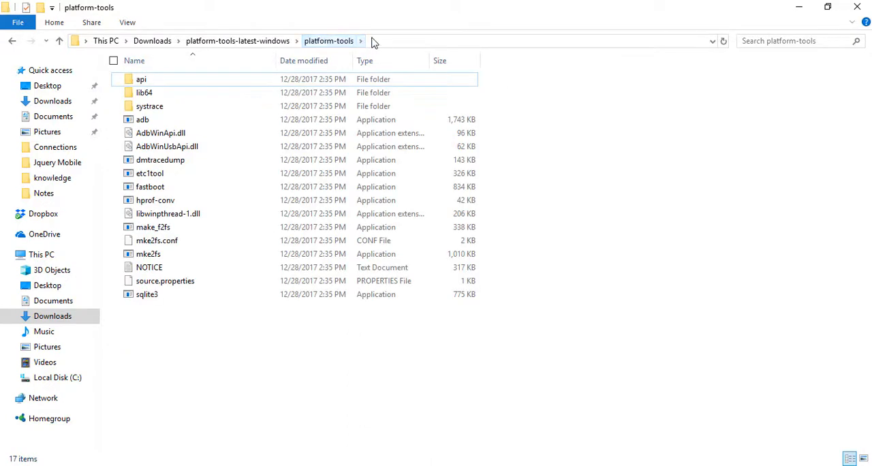
key(alt+tab)
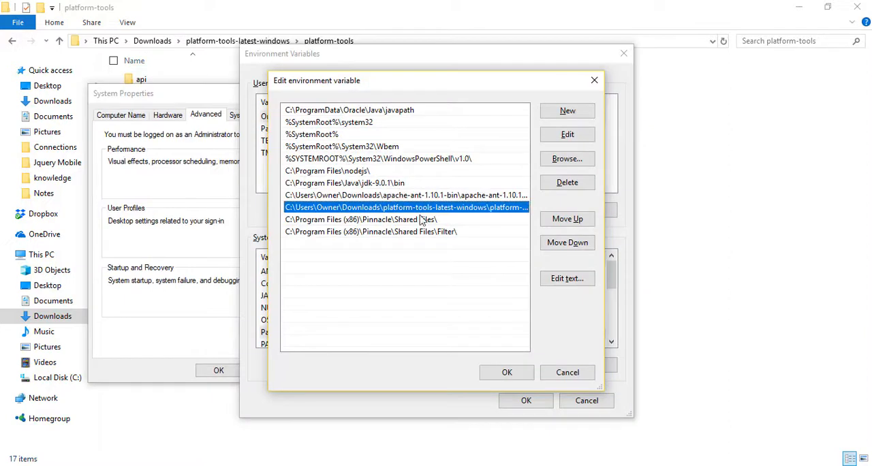
- Review the platform-tools and JDK bin entries in the system Path list by editing each in turn
click(406, 207)
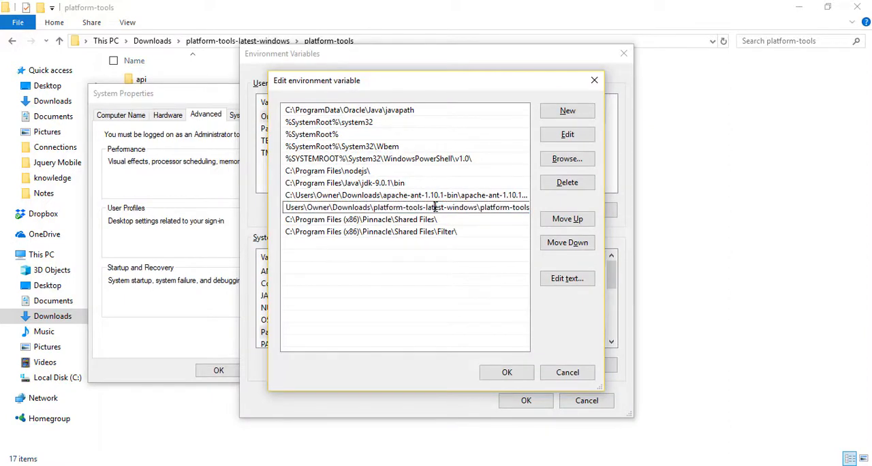
click(360, 218)
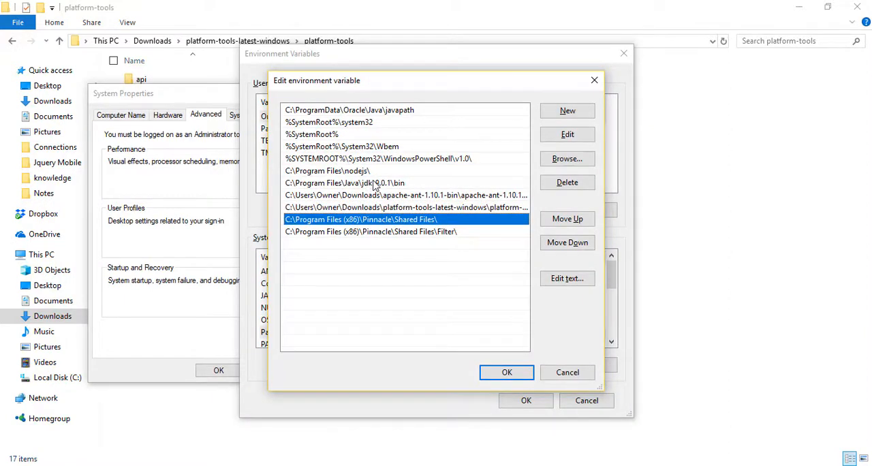
click(345, 182)
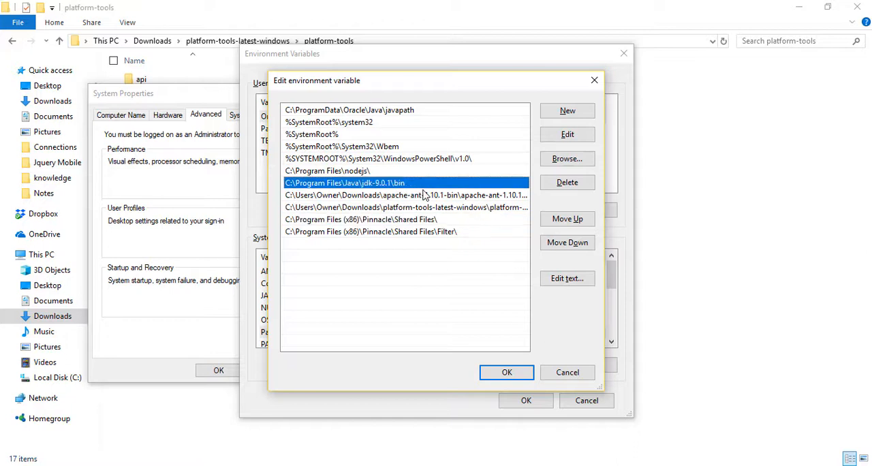
double_click(345, 183)
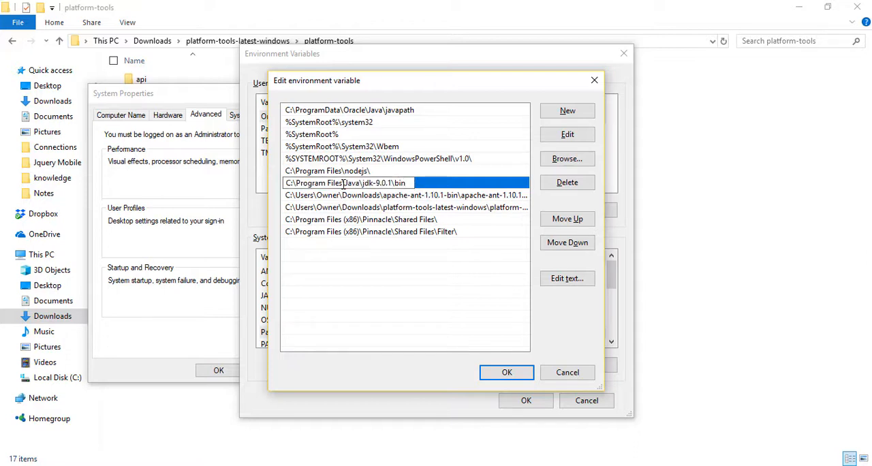
click(405, 195)
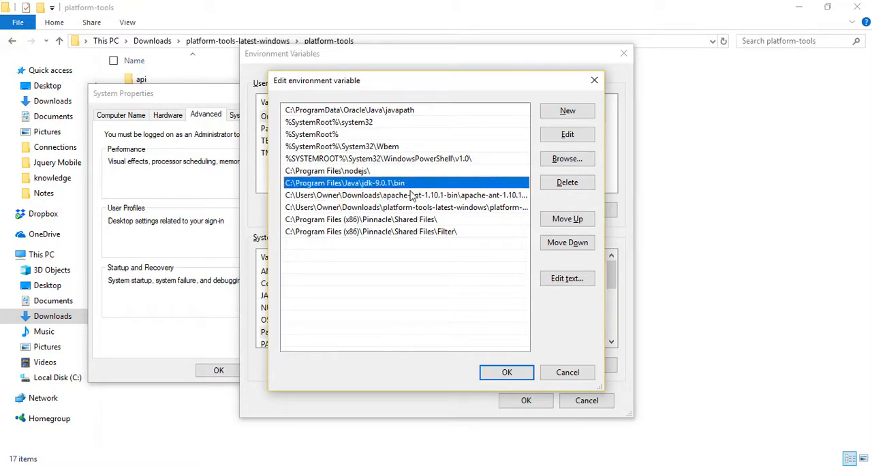
click(406, 207)
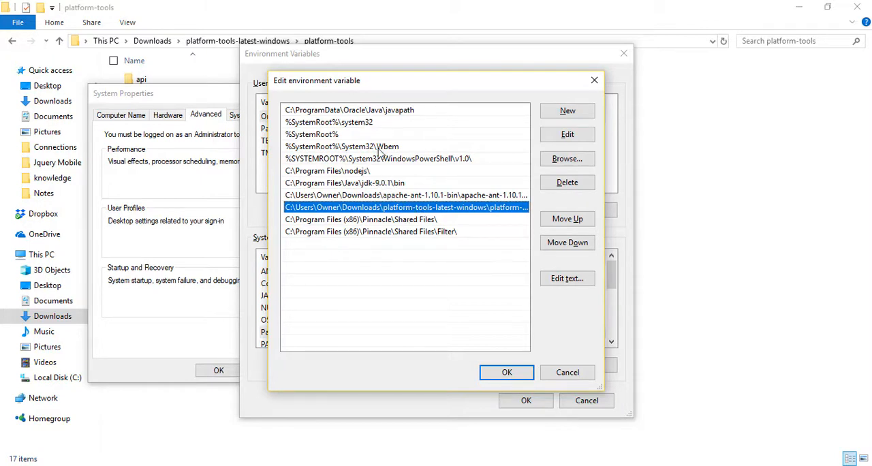
- Confirm the Path list and the Environment Variables dialog with OK to save the changes
click(507, 373)
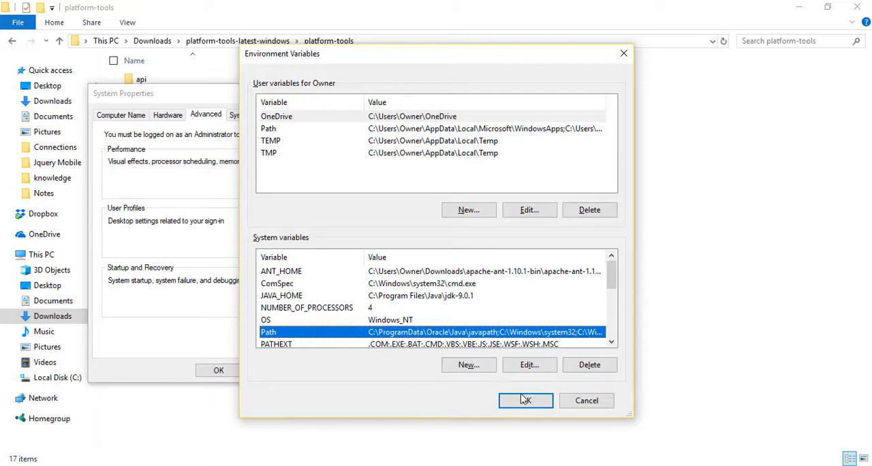
click(526, 401)
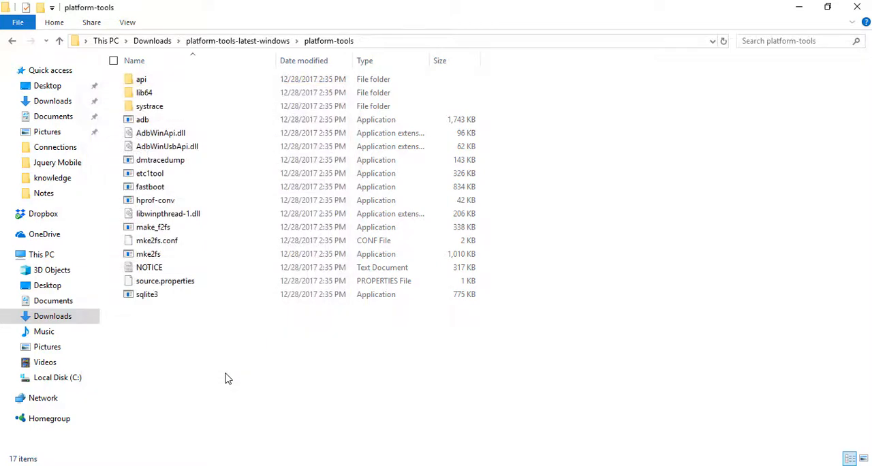
mouse_move(218, 379)
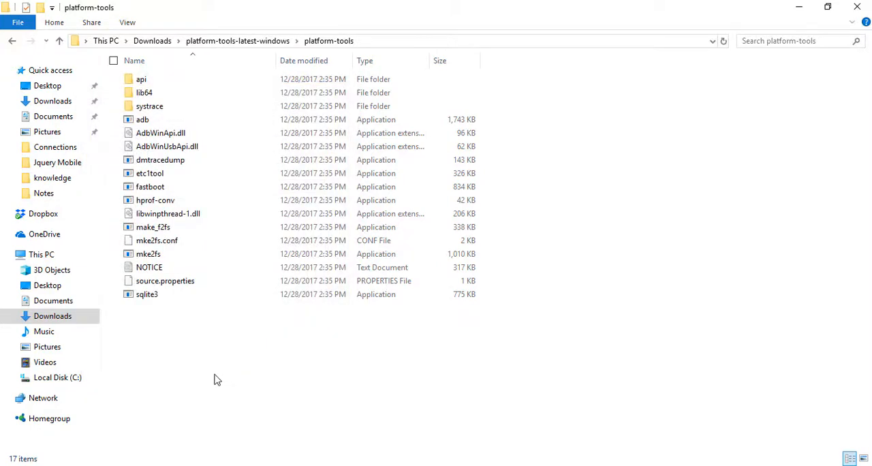
mouse_move(216, 375)
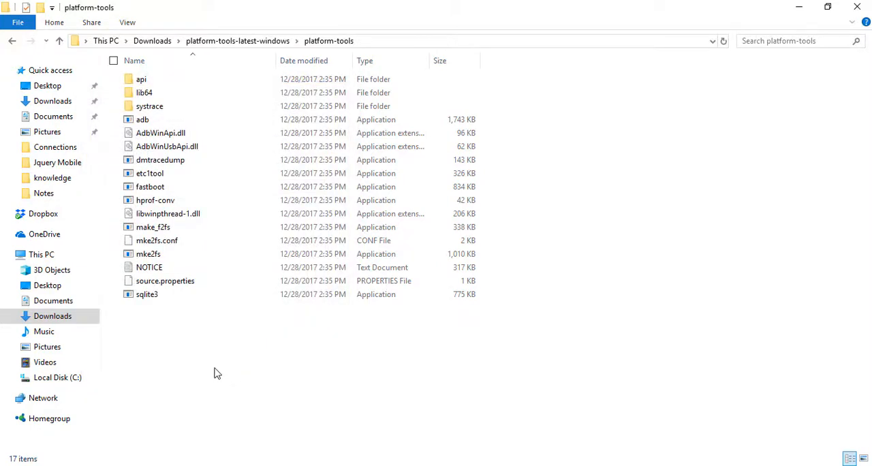